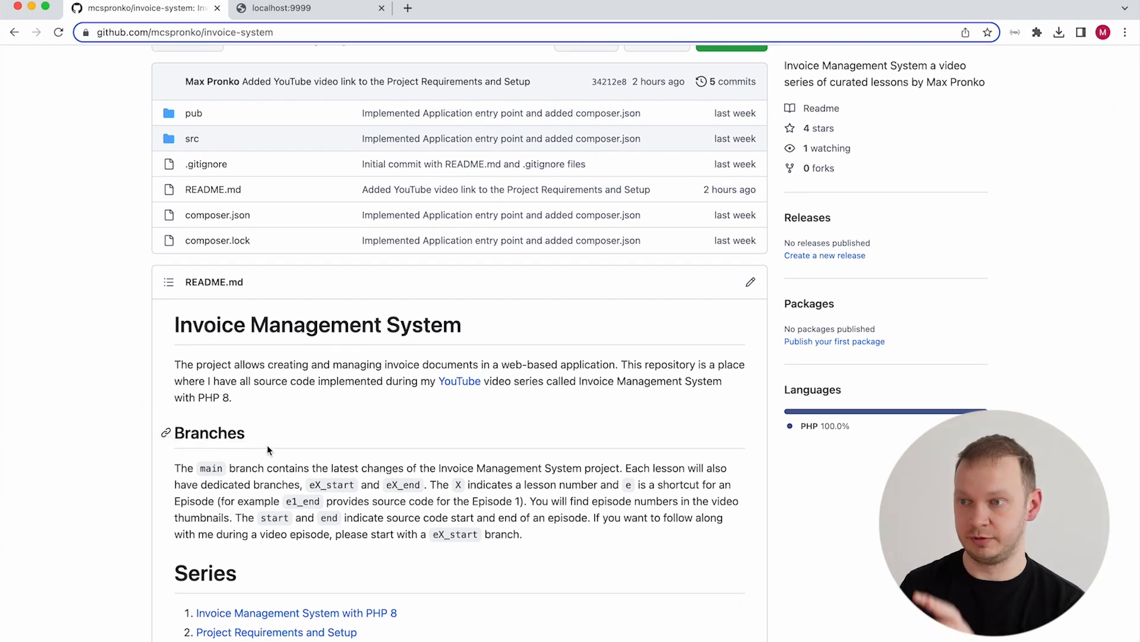
pyautogui.moveTo(178, 574)
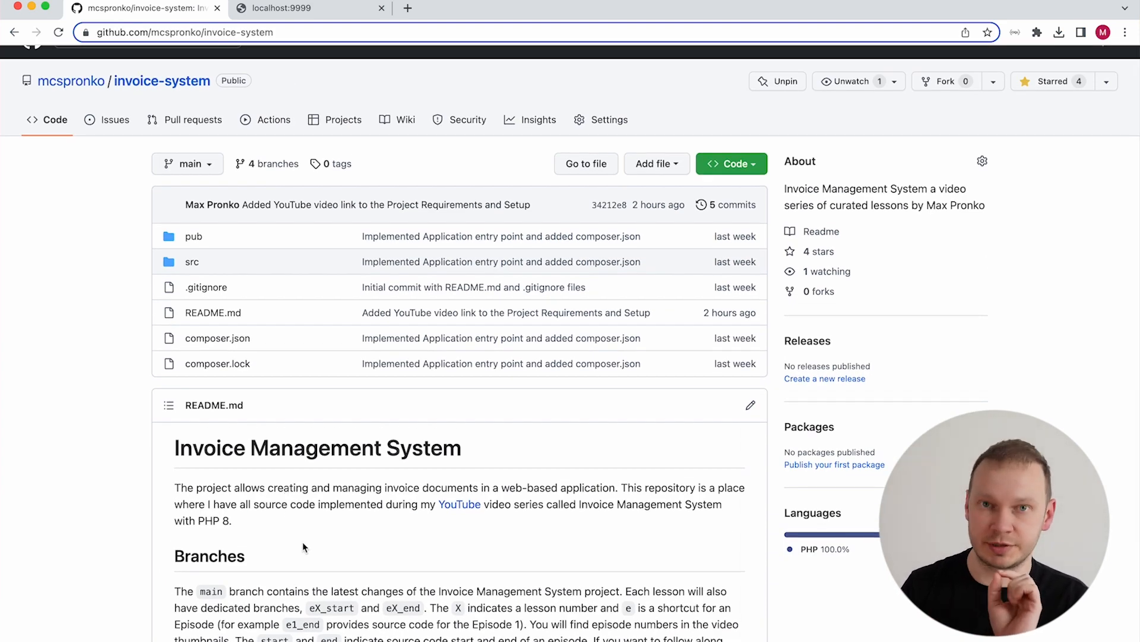
# Open the branch selector on the invoice-system repository to list its branches.
pyautogui.click(187, 164)
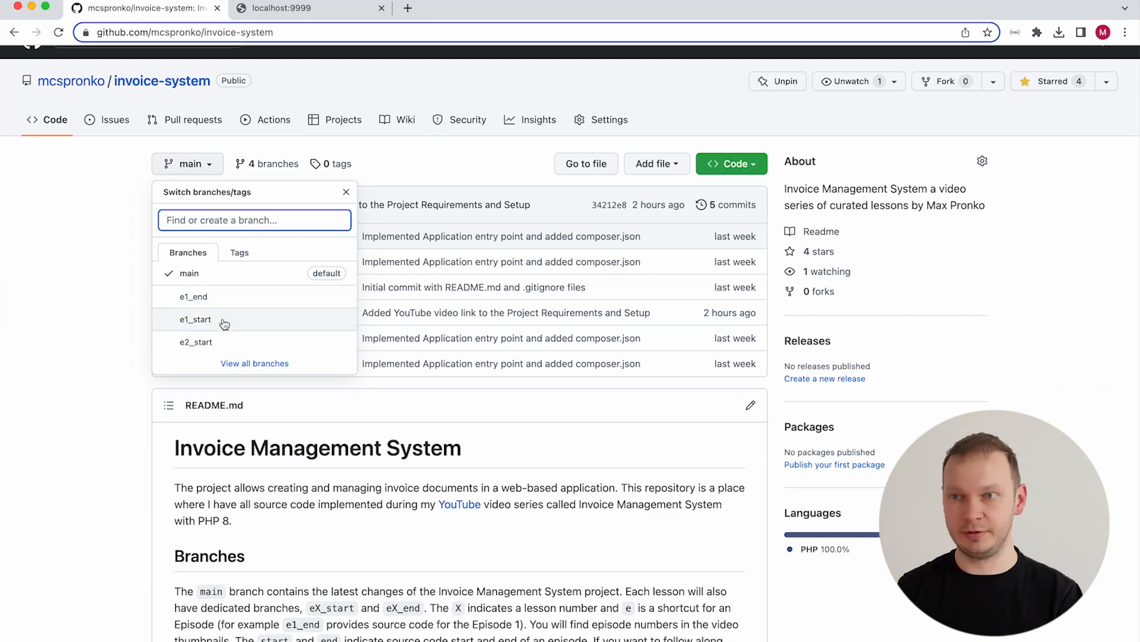
# Browse the e1_start and e1_end branches, then switch the repository to e2_start.
pyautogui.click(196, 319)
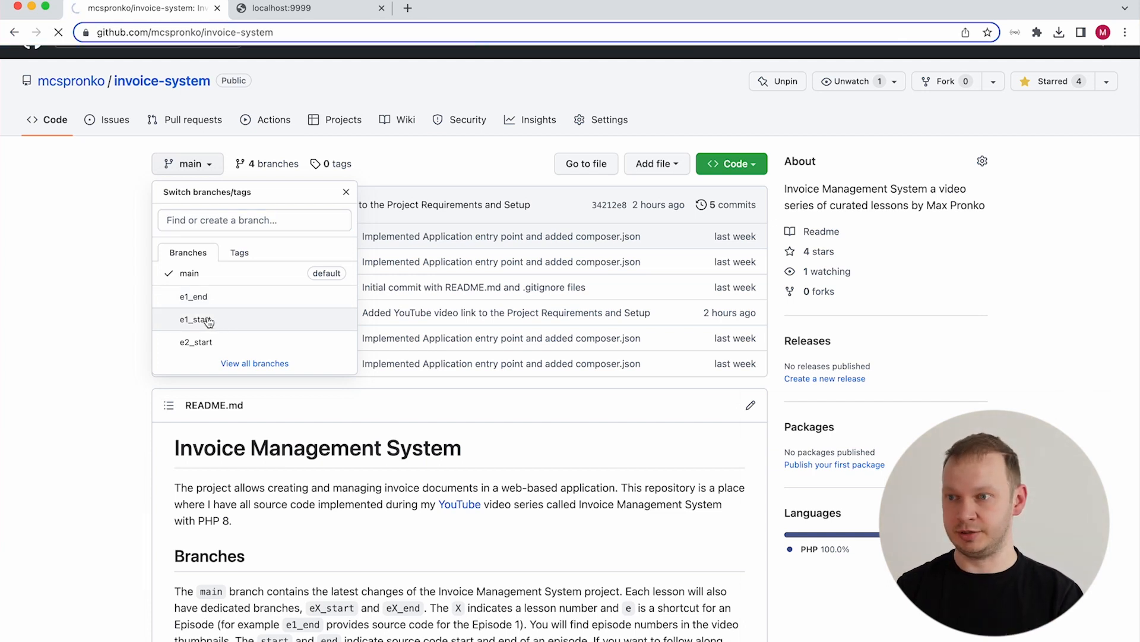
pyautogui.click(193, 319)
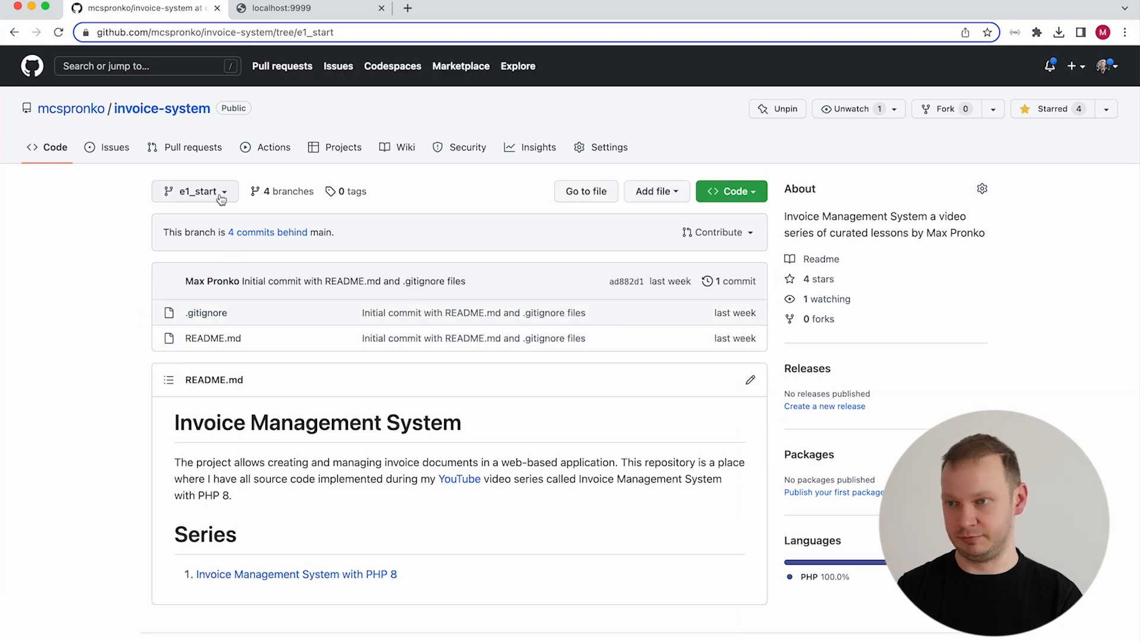
pyautogui.click(201, 192)
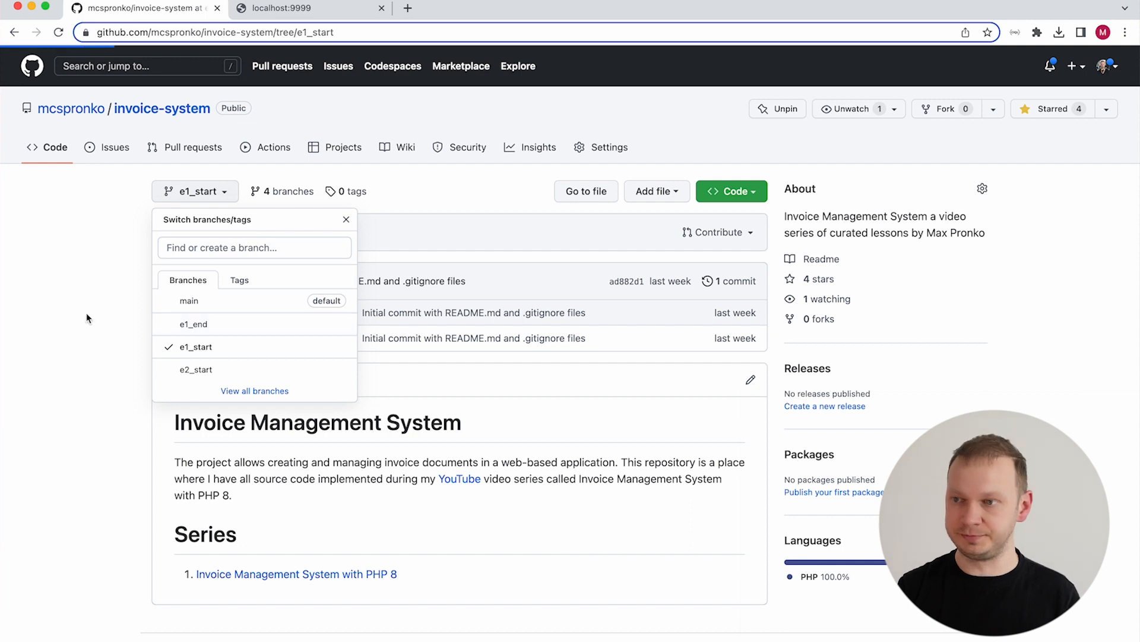
pyautogui.click(193, 323)
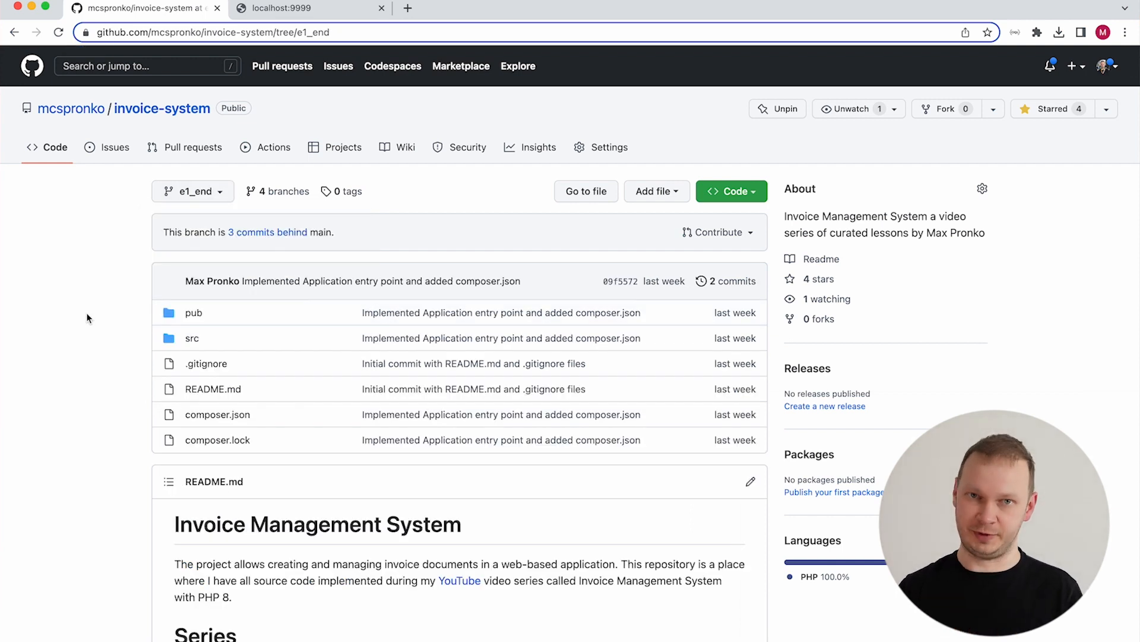
pyautogui.click(193, 190)
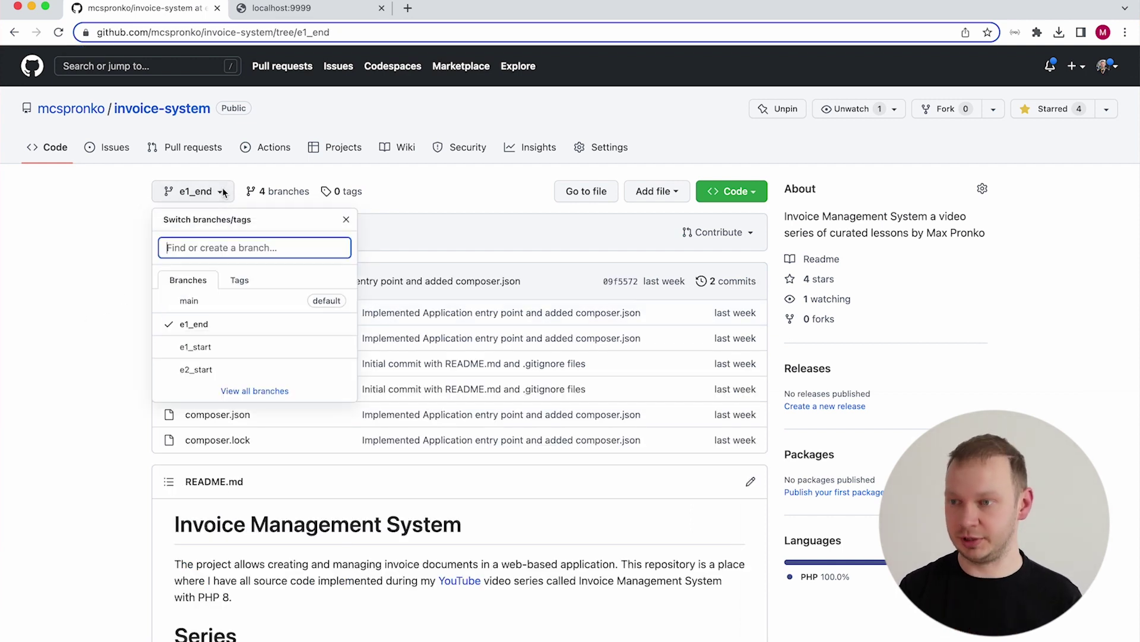
pyautogui.moveTo(198, 369)
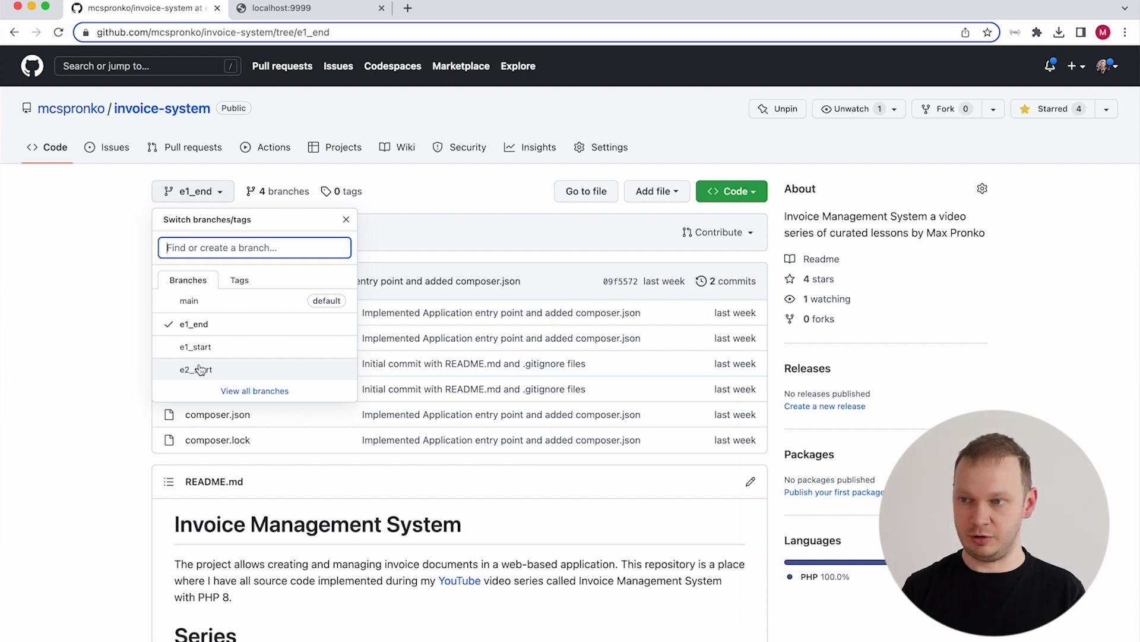
pyautogui.click(195, 370)
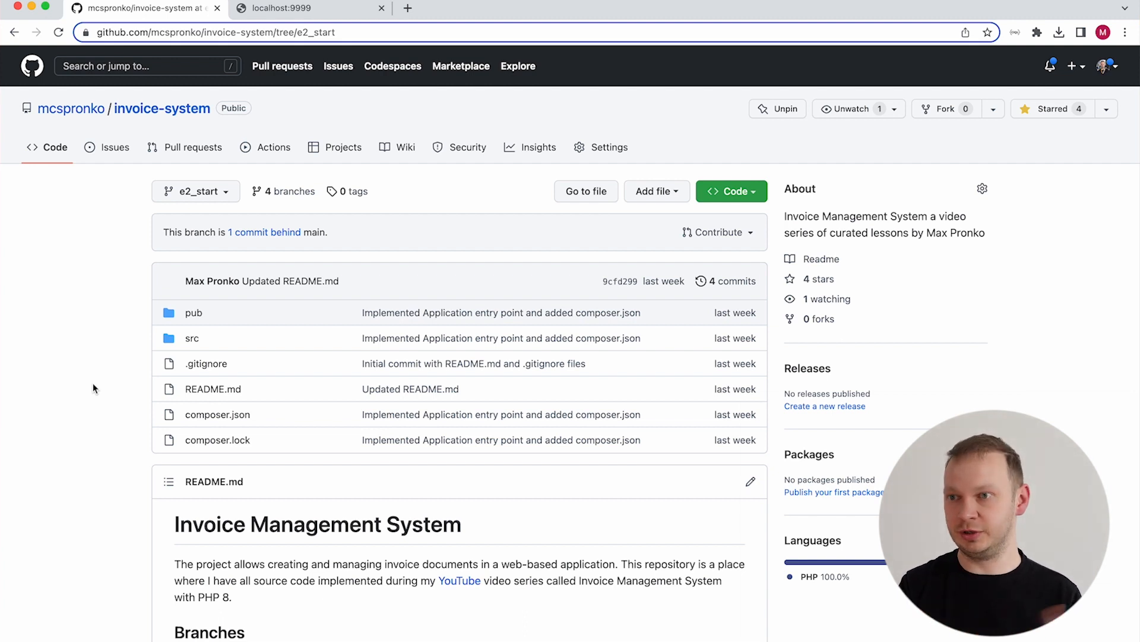
pyautogui.click(196, 190)
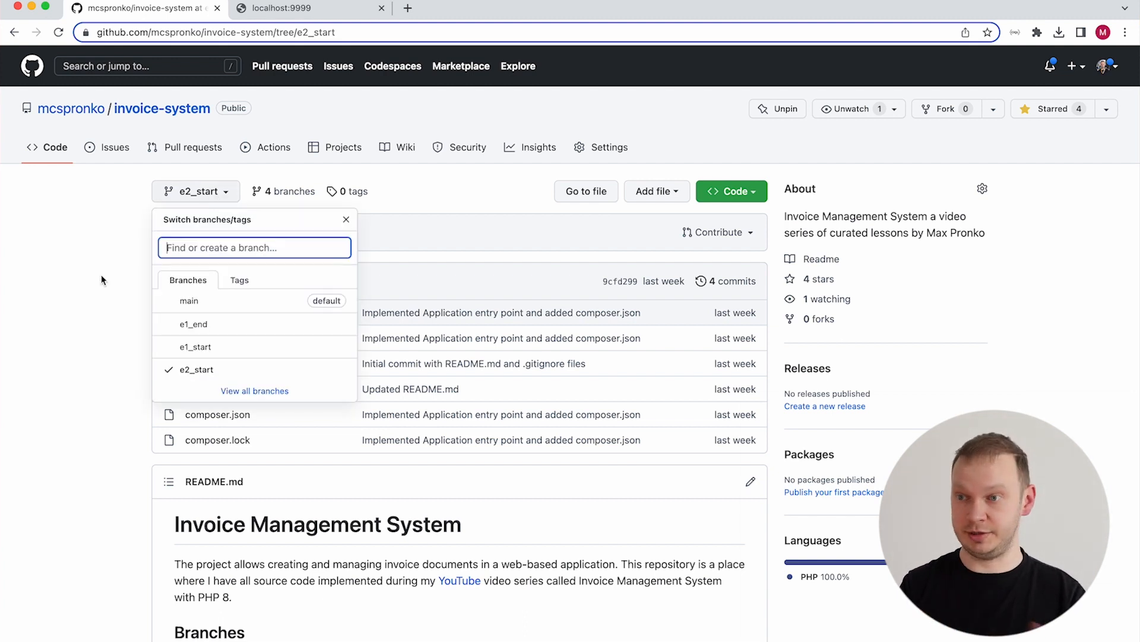
pyautogui.moveTo(87, 298)
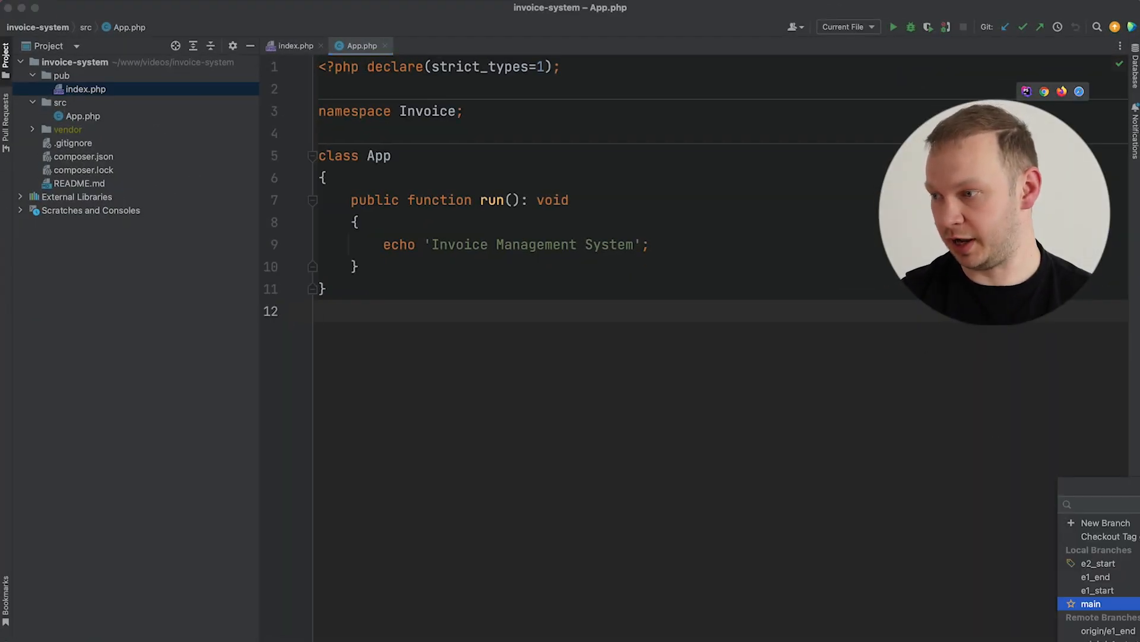
# Close the Git branches popup so App.php's run method is visible.
pyautogui.click(495, 429)
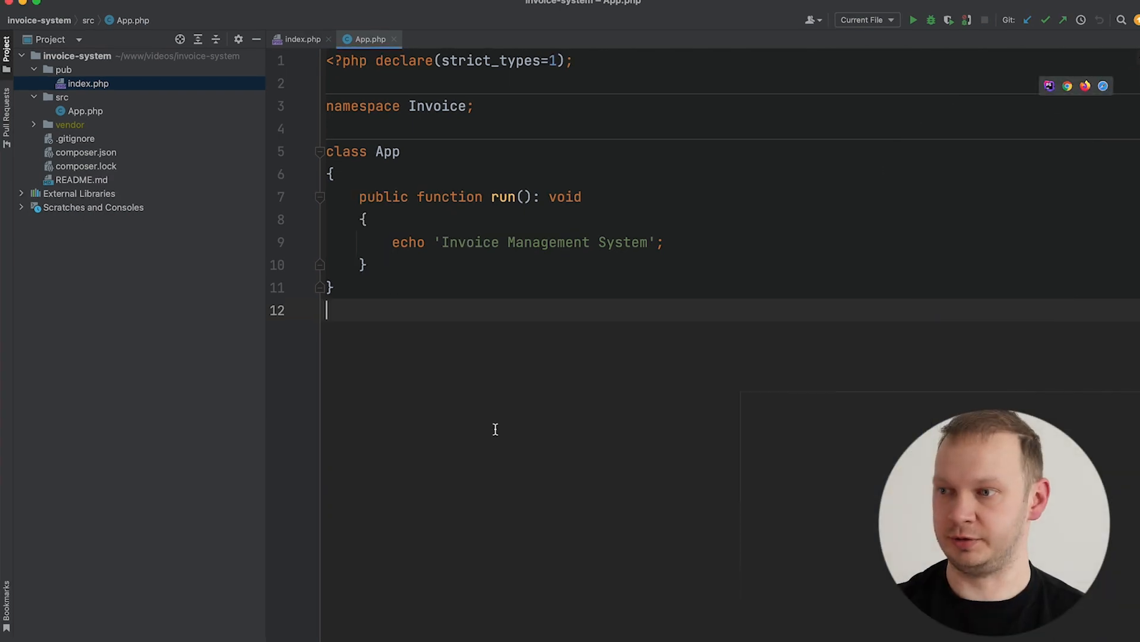
pyautogui.moveTo(455, 406)
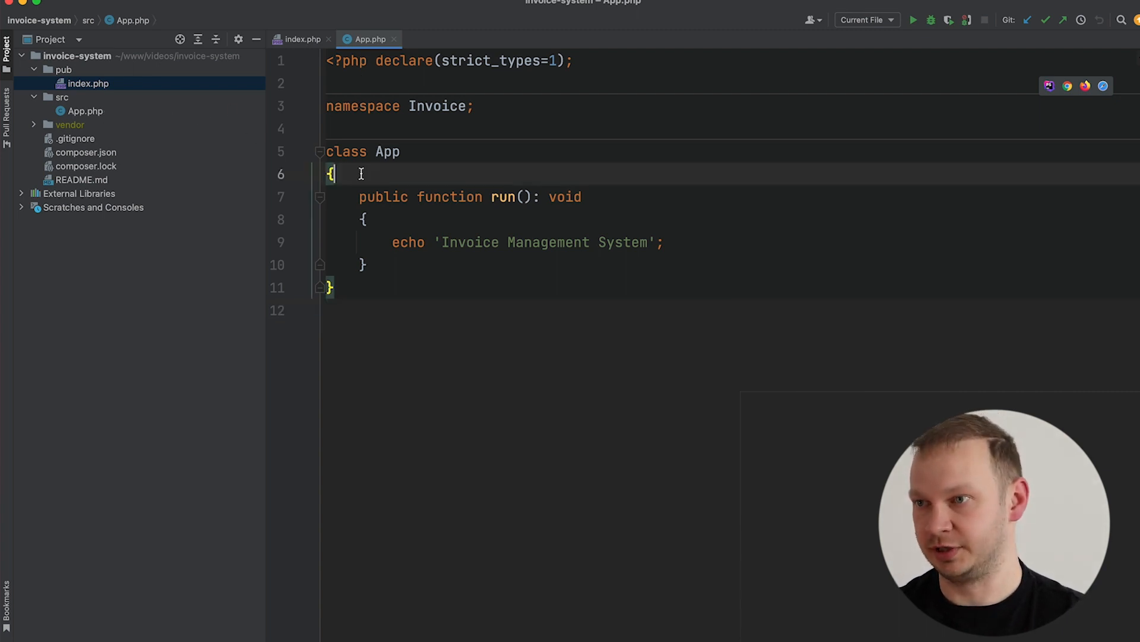
pyautogui.click(307, 39)
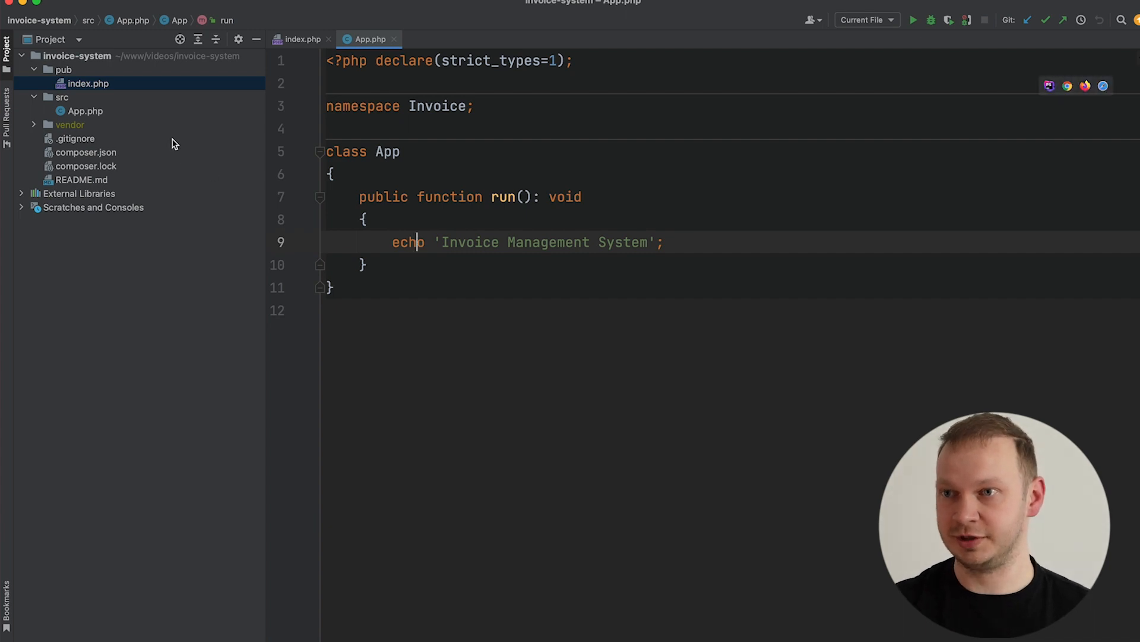
# Create a Router PHP class in src and start a public dispatch() method.
pyautogui.rightClick(56, 97)
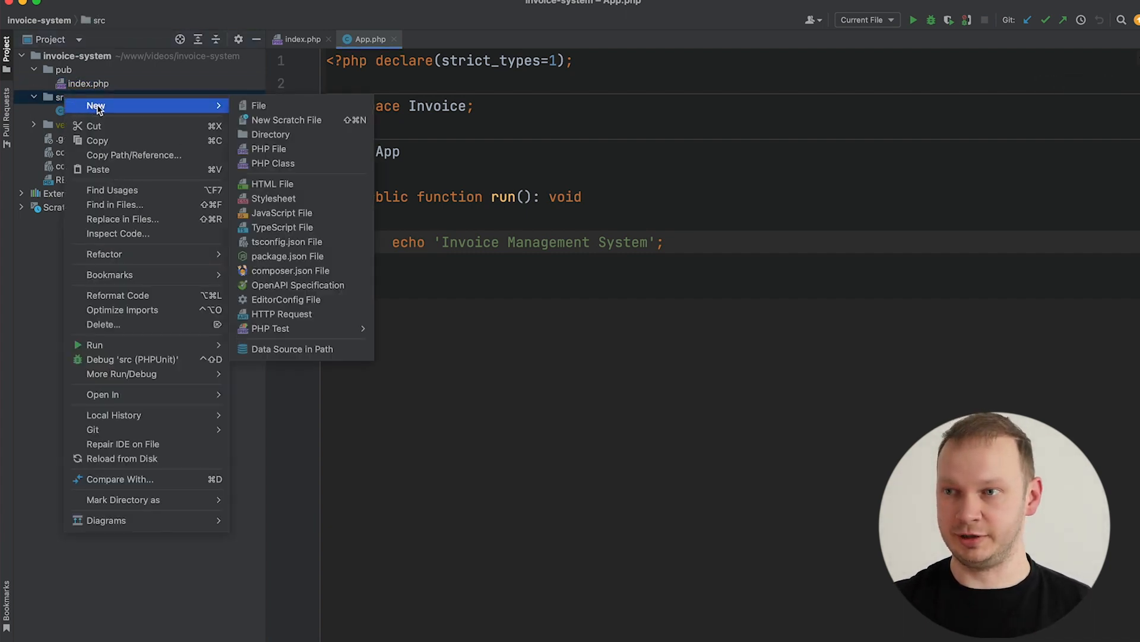
pyautogui.click(273, 164)
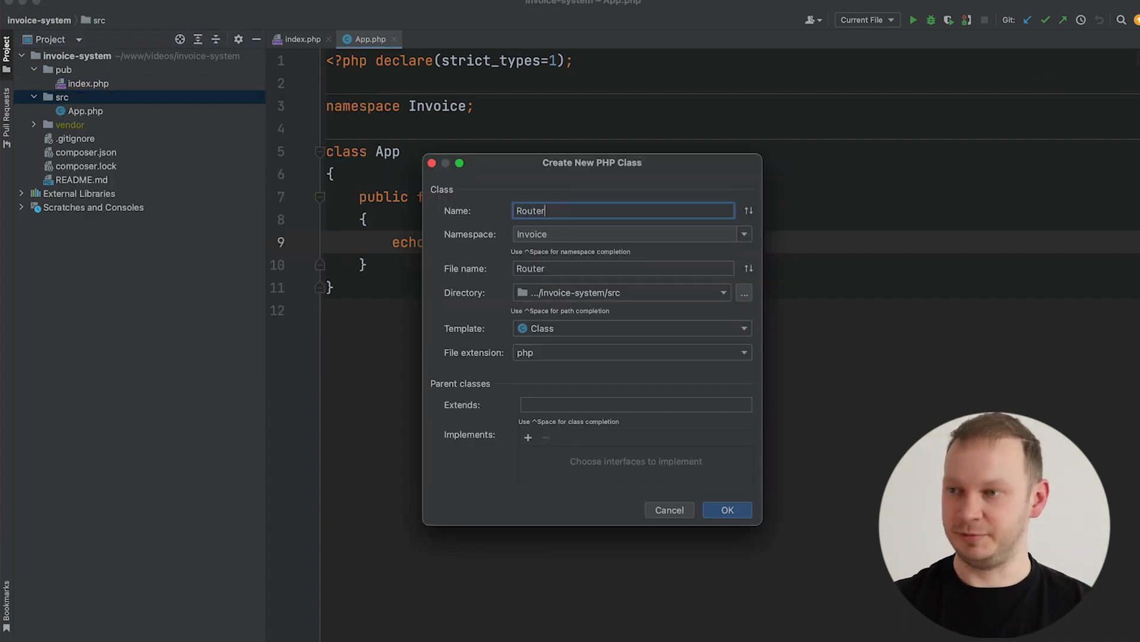
pyautogui.click(727, 510)
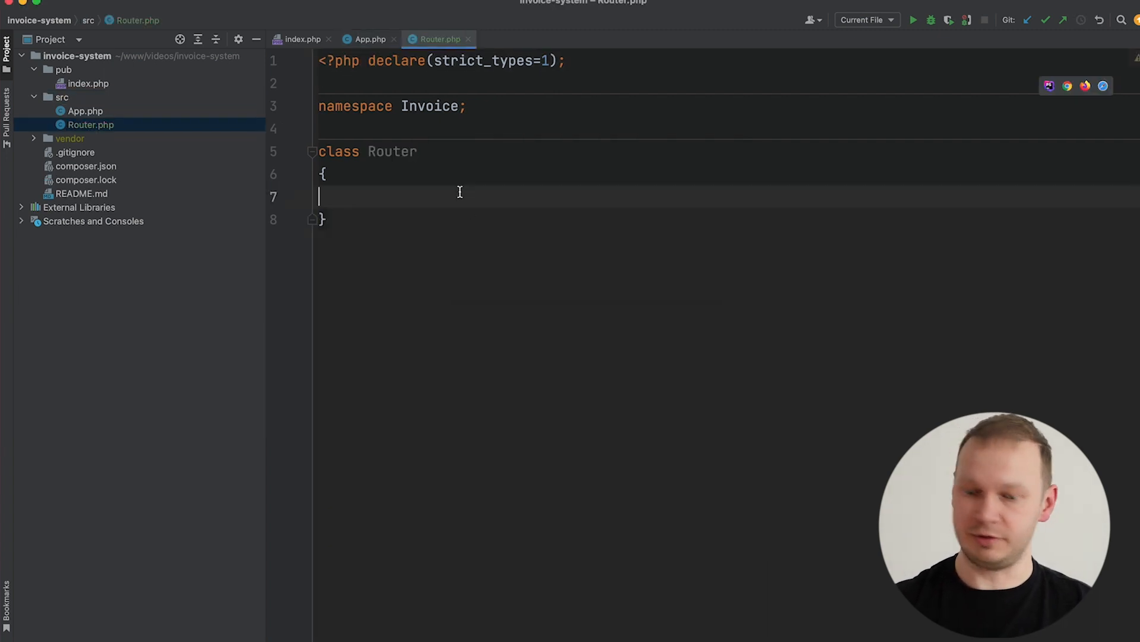
pyautogui.write('public function di')
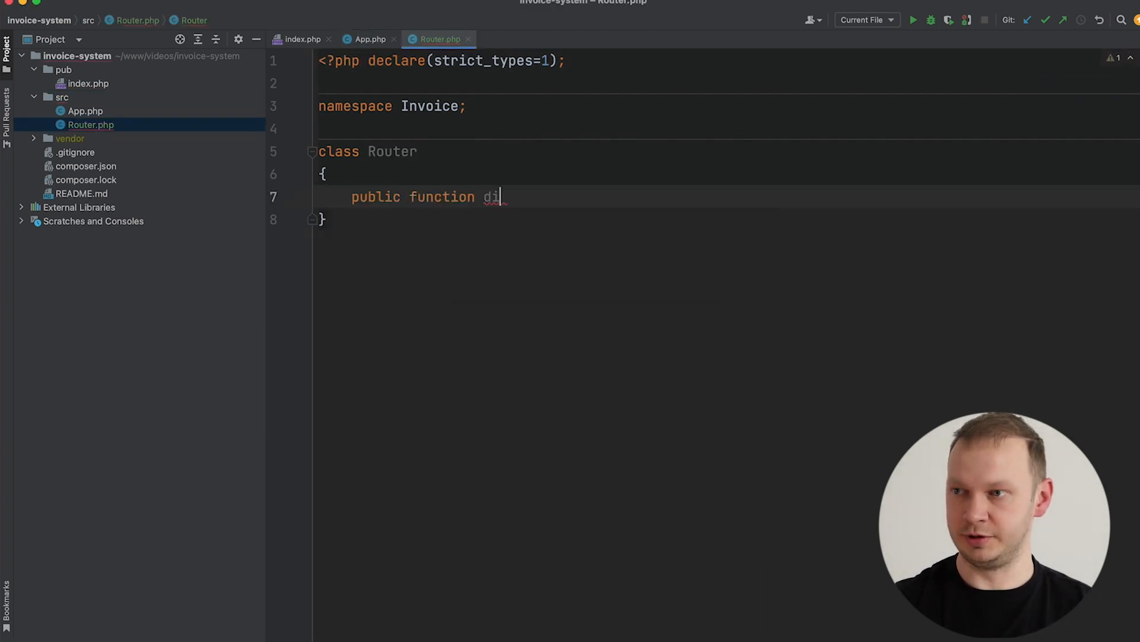
pyautogui.write('spatch()')
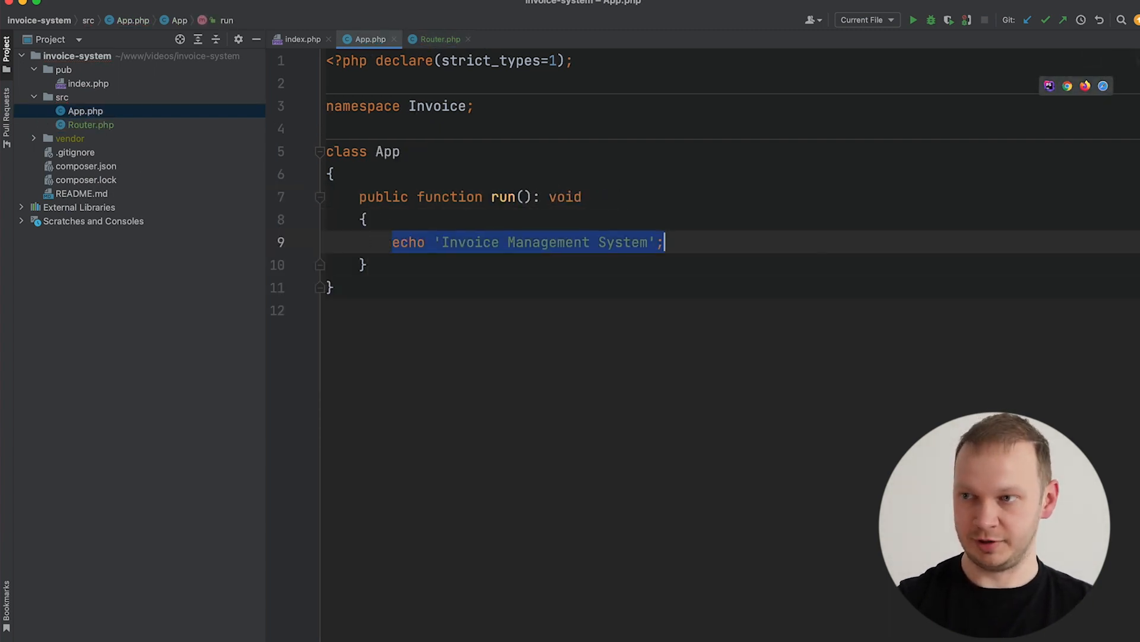
# Replace run's echo with $router = new Router() and $router->dispatch($request).
pyautogui.write('$route')
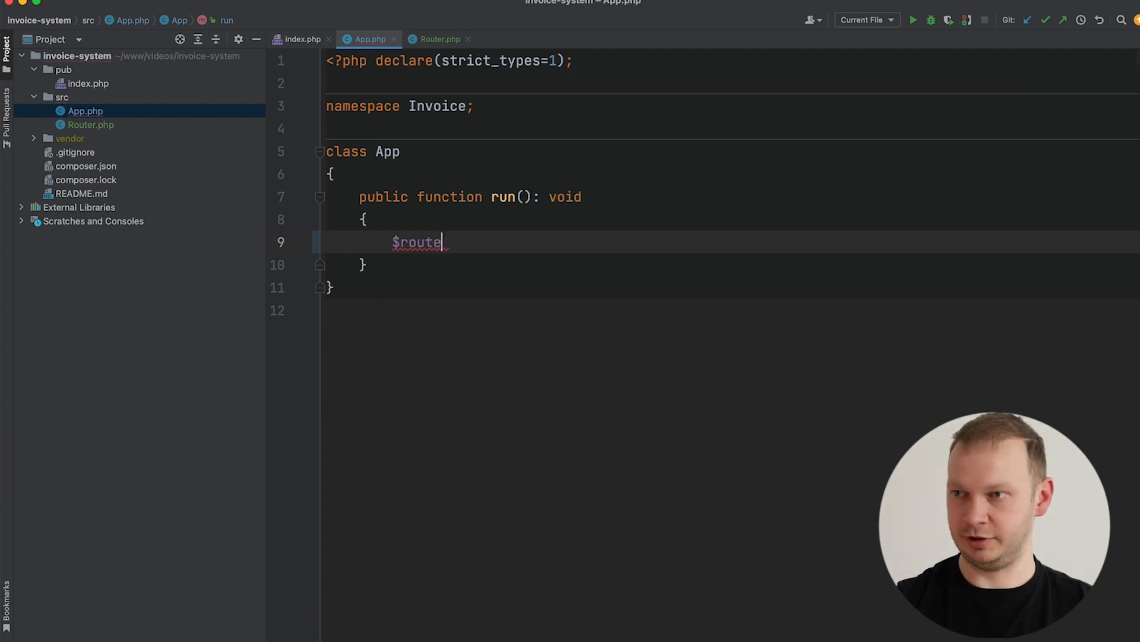
pyautogui.write('r = new Router();')
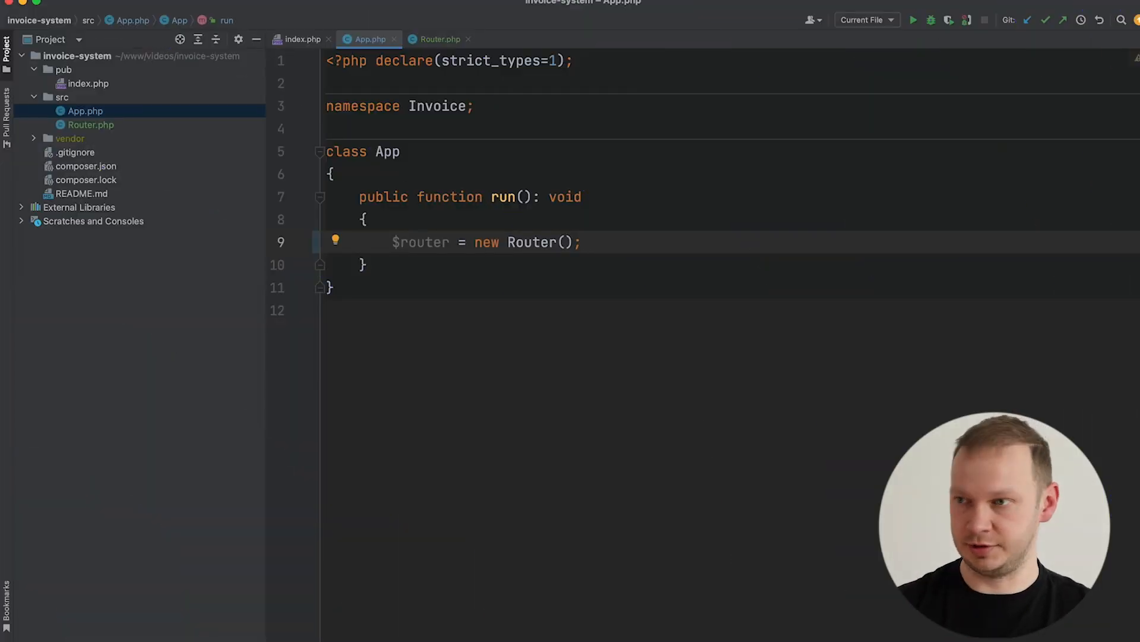
pyautogui.write('$router->dispatch();')
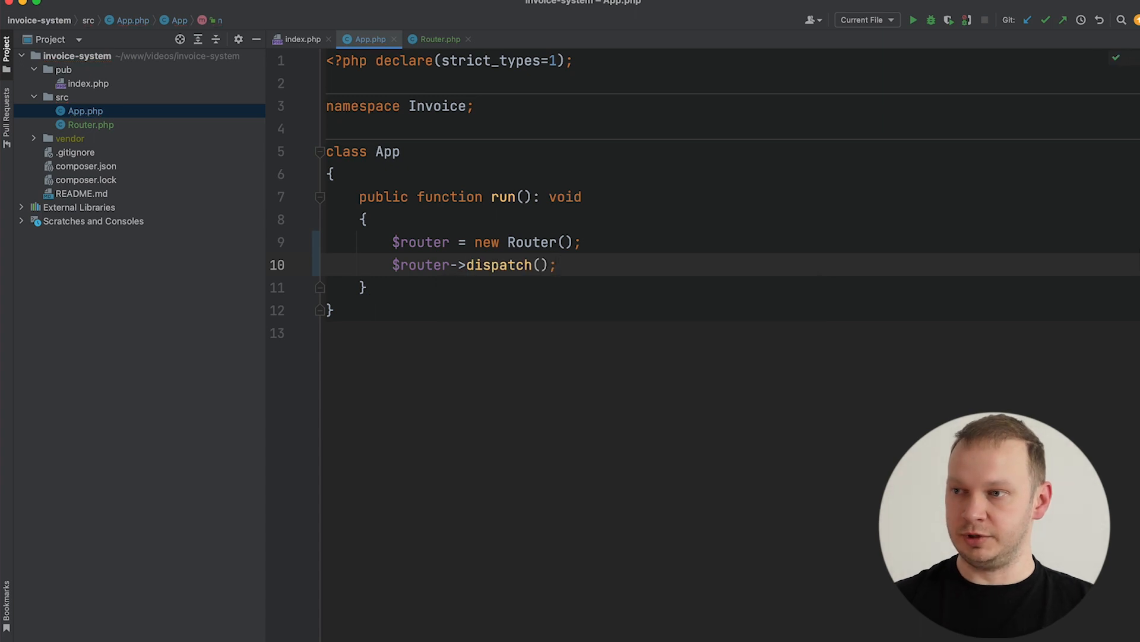
pyautogui.write('$r')
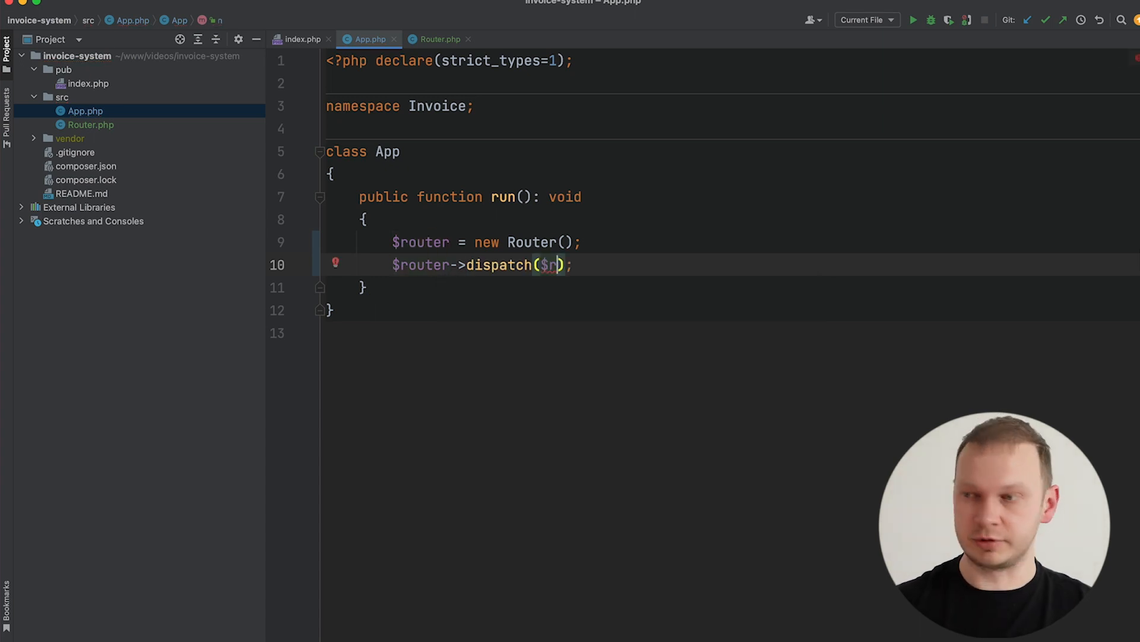
pyautogui.write('equest')
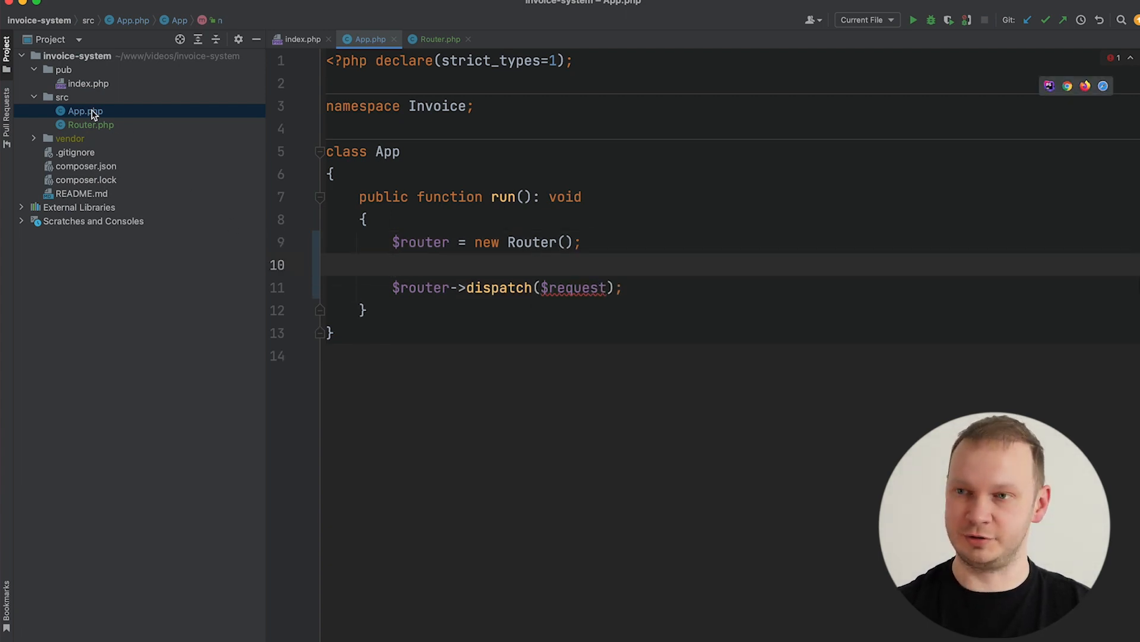
# Create a new Request PHP class in the src folder.
pyautogui.rightClick(59, 96)
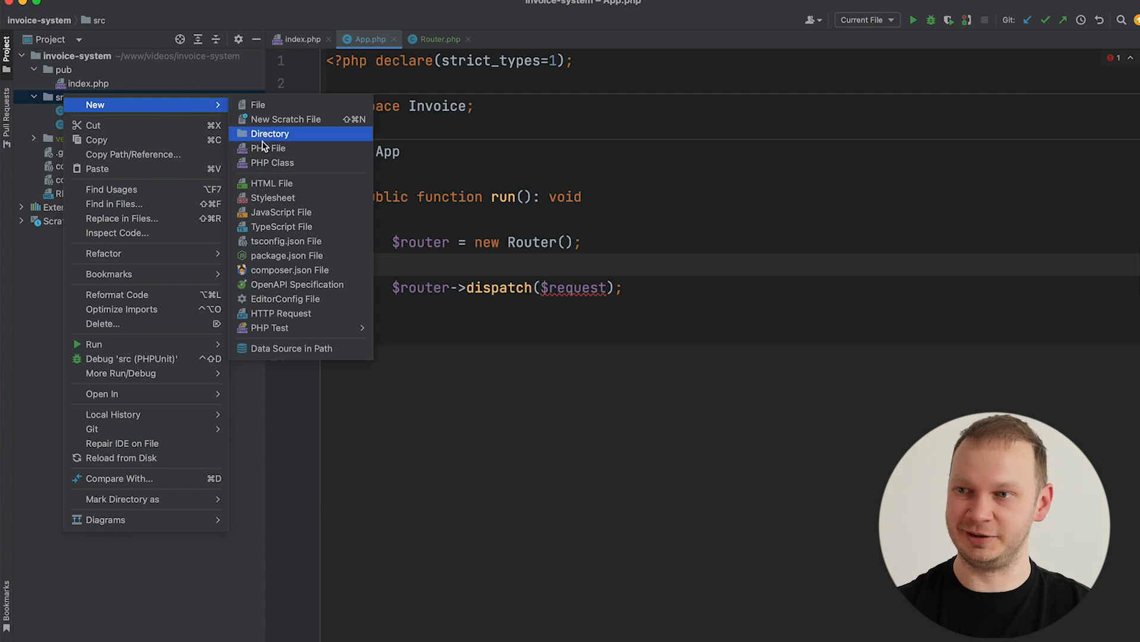
pyautogui.click(270, 163)
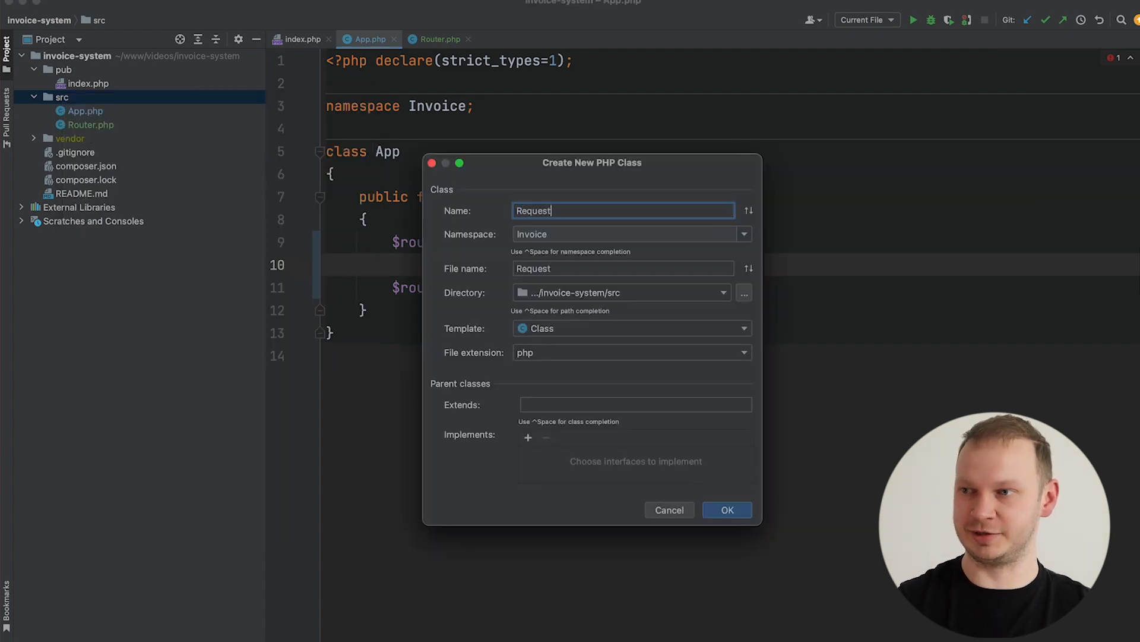
pyautogui.click(728, 509)
pyautogui.write('public')
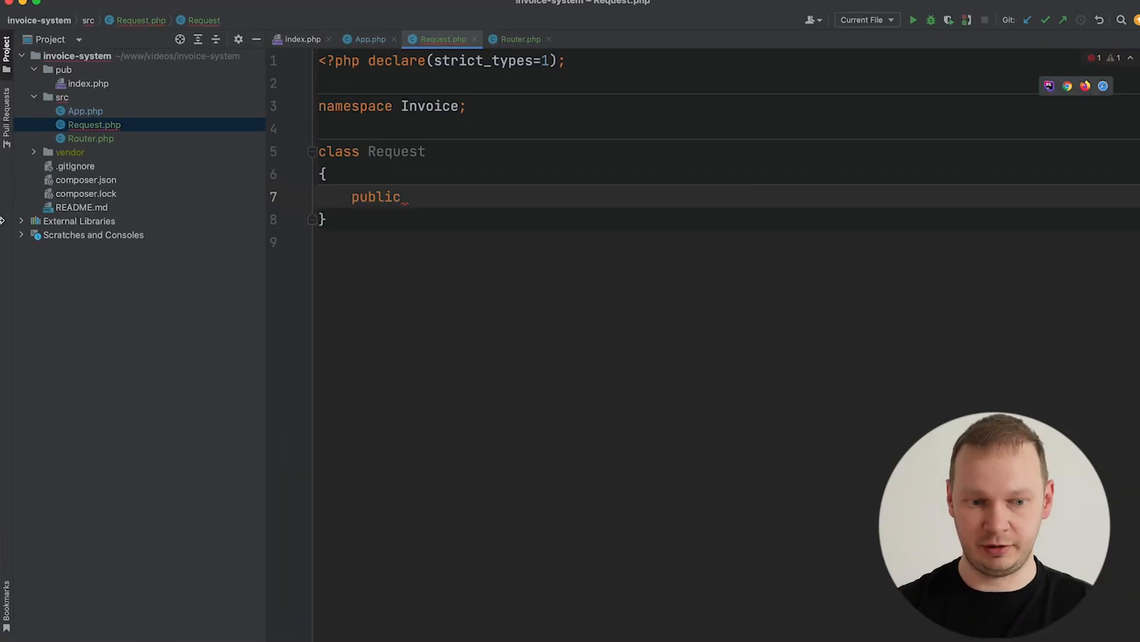
# Add a private array $server property and assign $_SERVER to it in the constructor.
pyautogui.write('function __construct(')
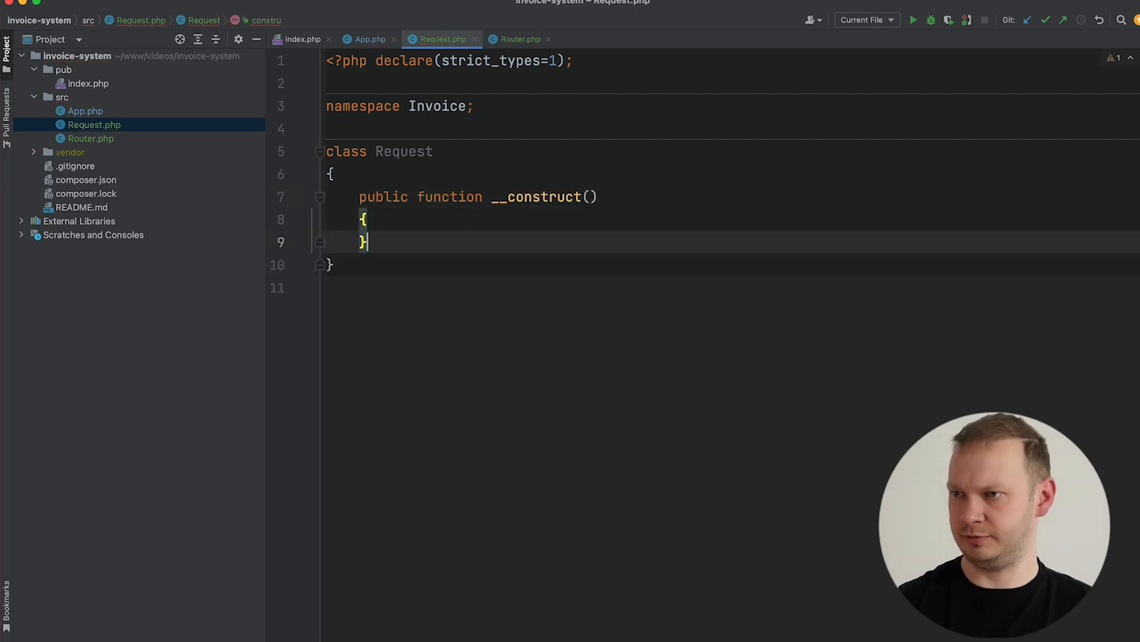
pyautogui.write('private')
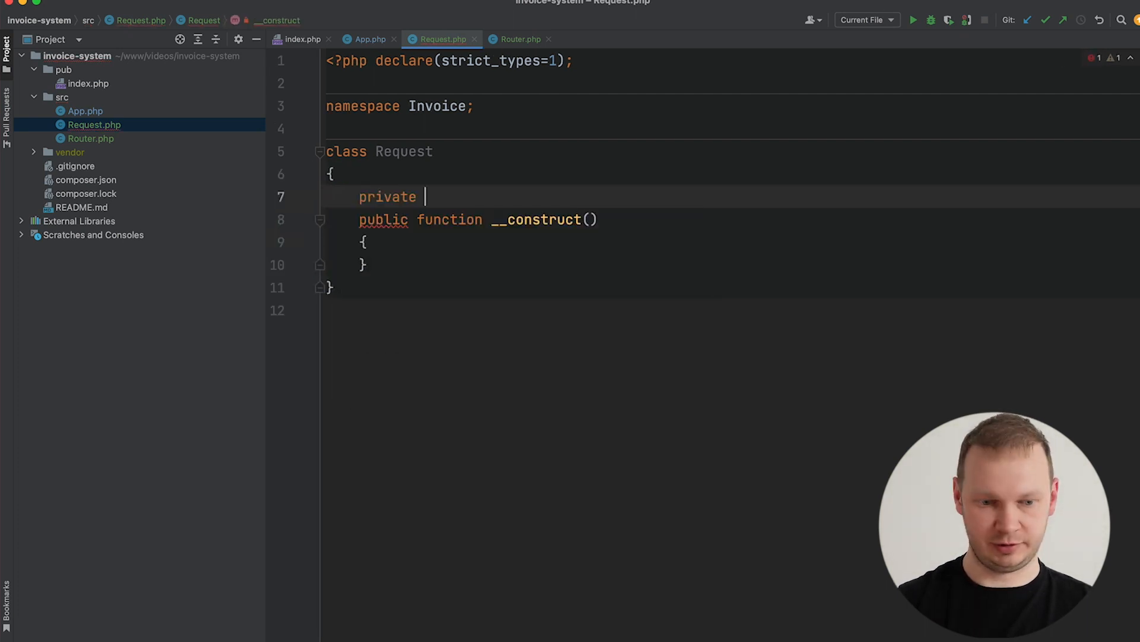
pyautogui.write('array')
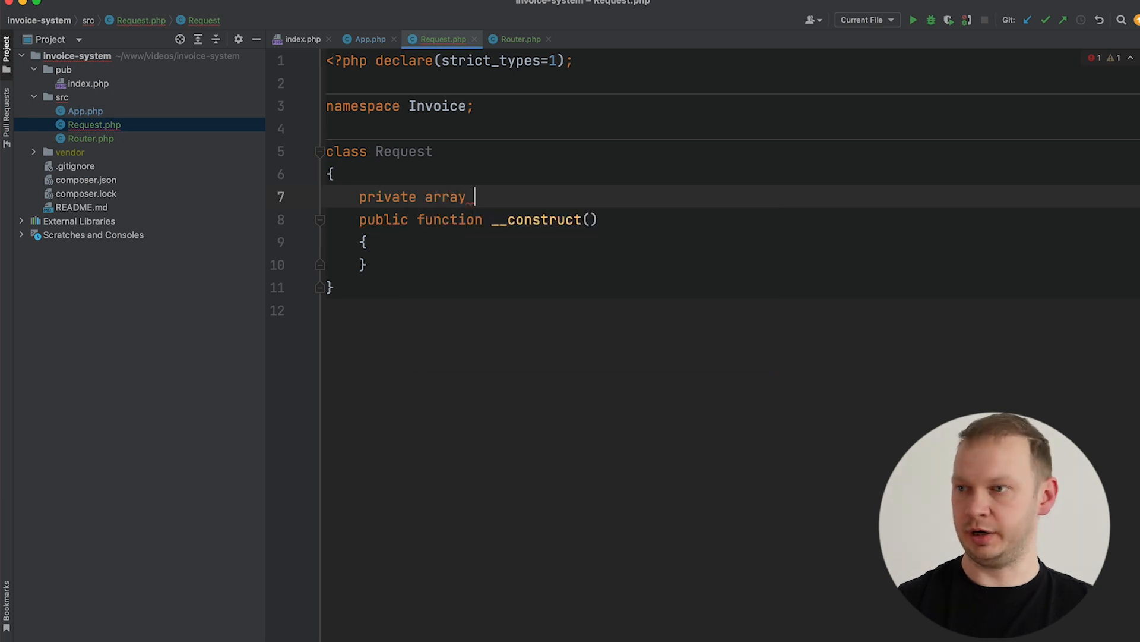
pyautogui.write('$server;')
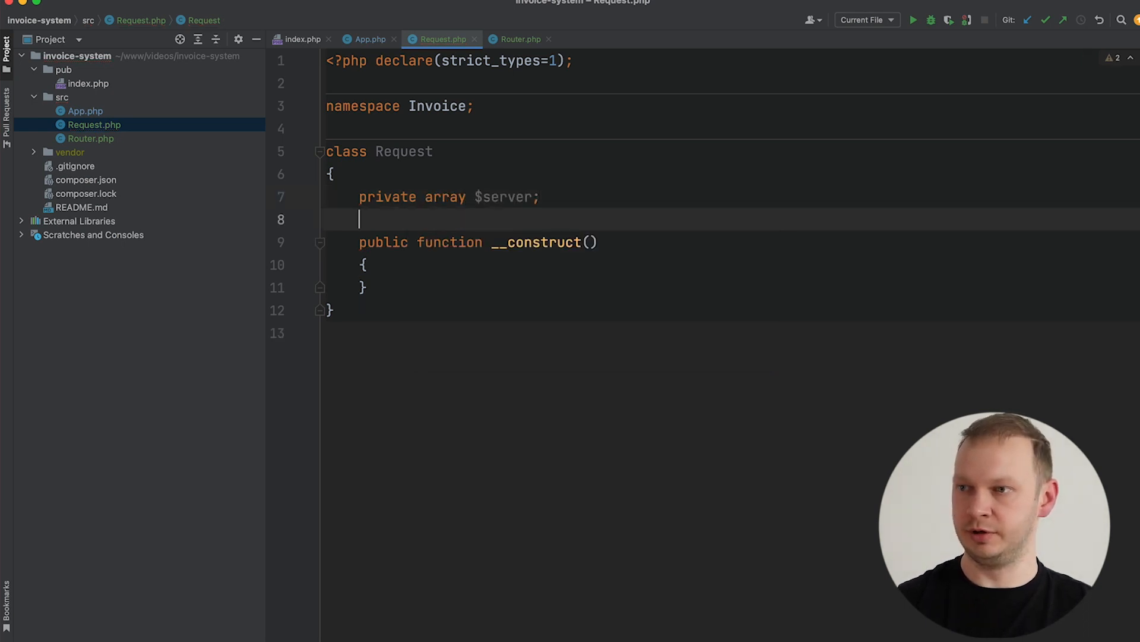
pyautogui.write('$this->server =')
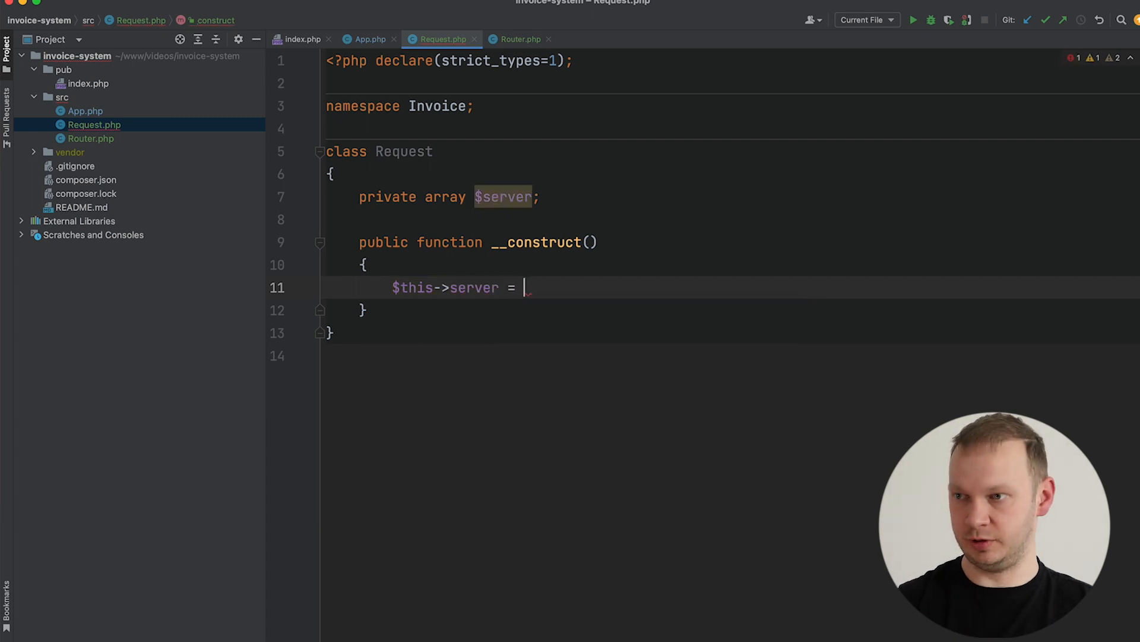
pyautogui.write('$_SERVER')
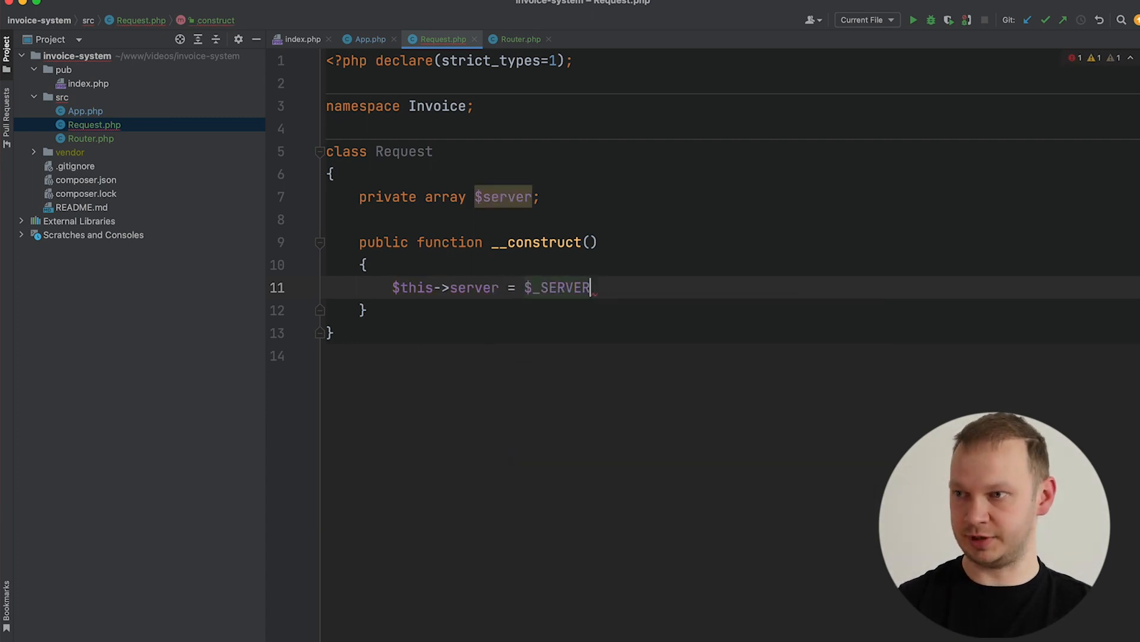
pyautogui.write(';')
pyautogui.write('public function')
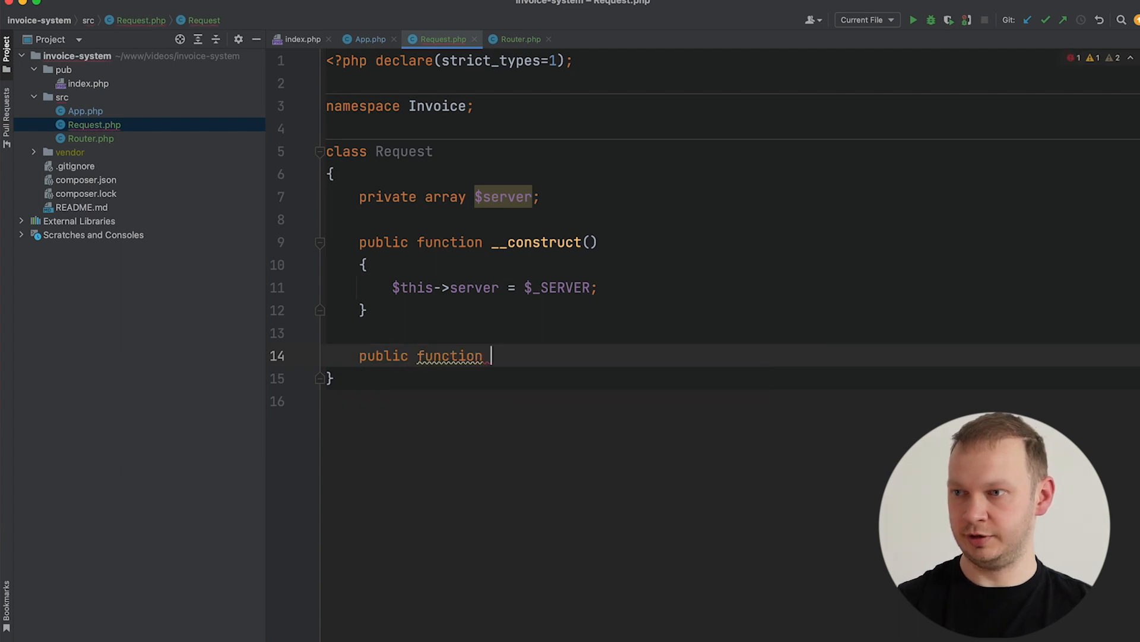
# Add getServer(string $name): mixed returning $this->server[$name] ?? null.
pyautogui.write('getServer')
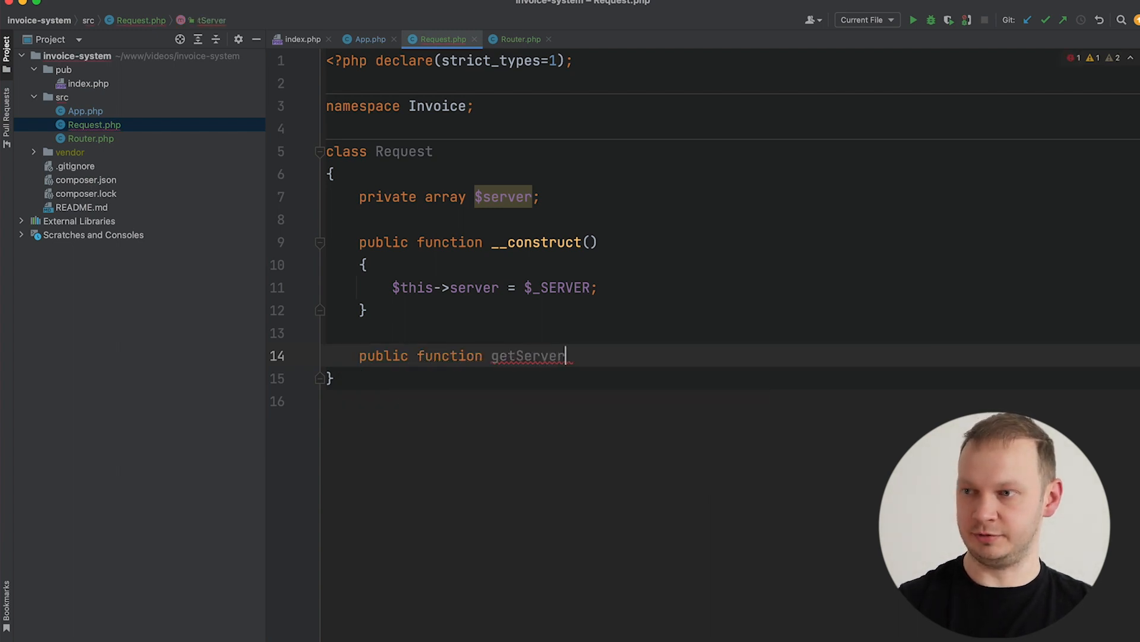
pyautogui.write('()')
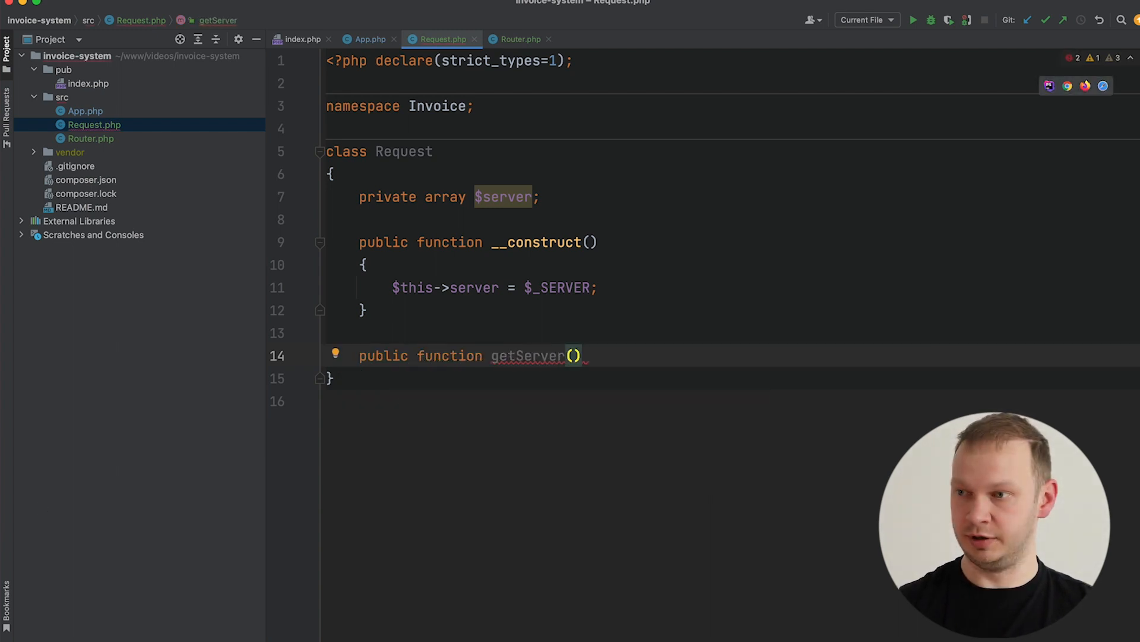
pyautogui.write('string $nam')
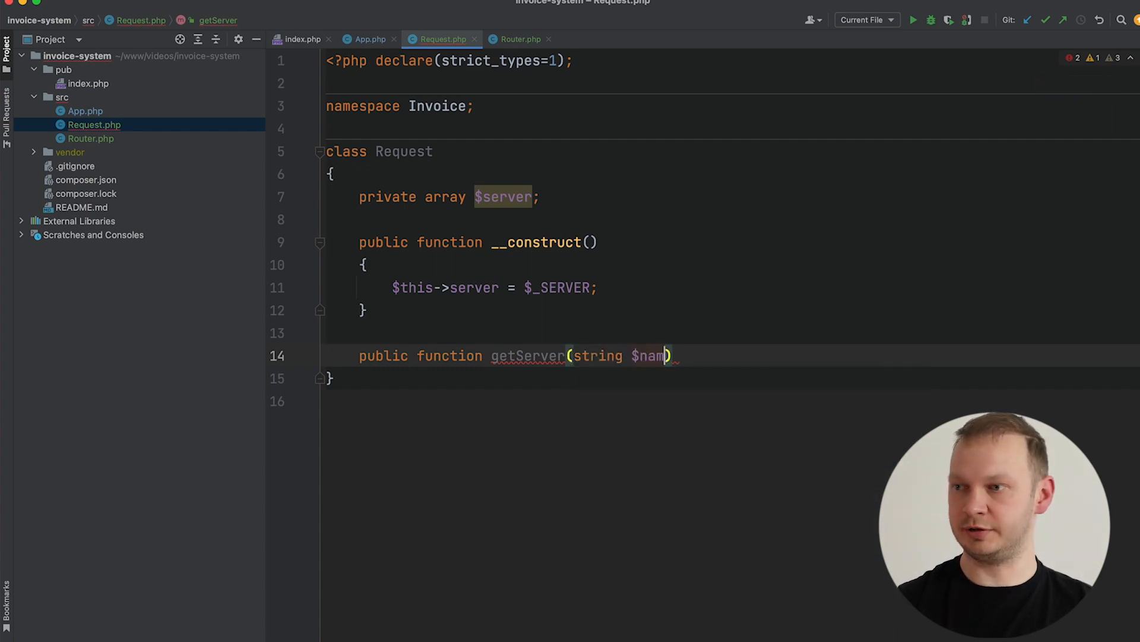
pyautogui.write('e):')
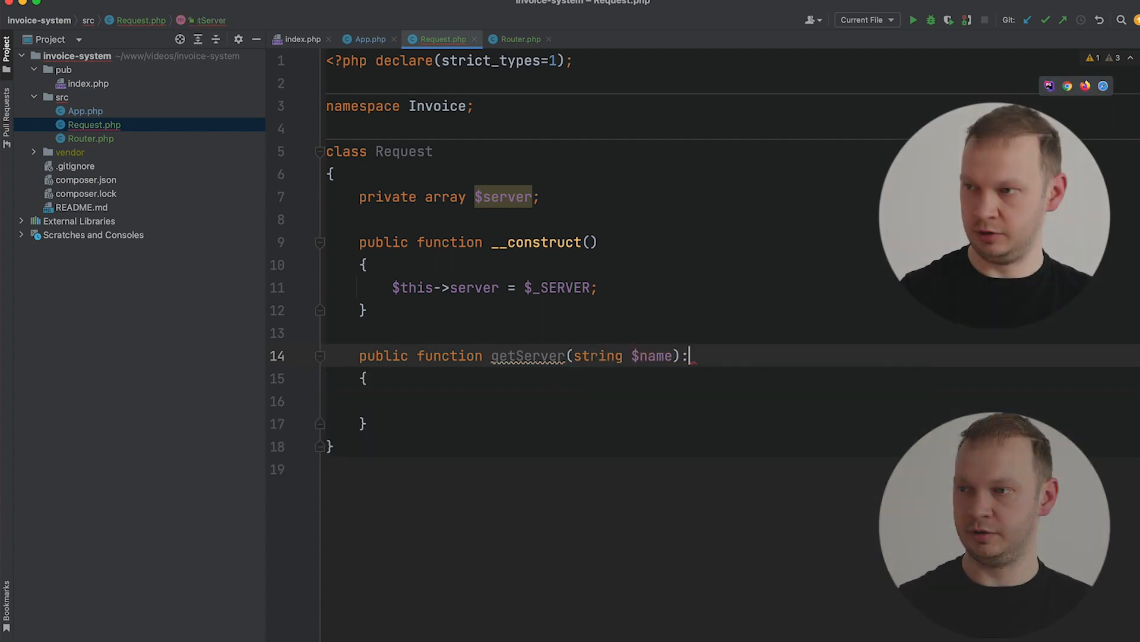
pyautogui.write('mixed')
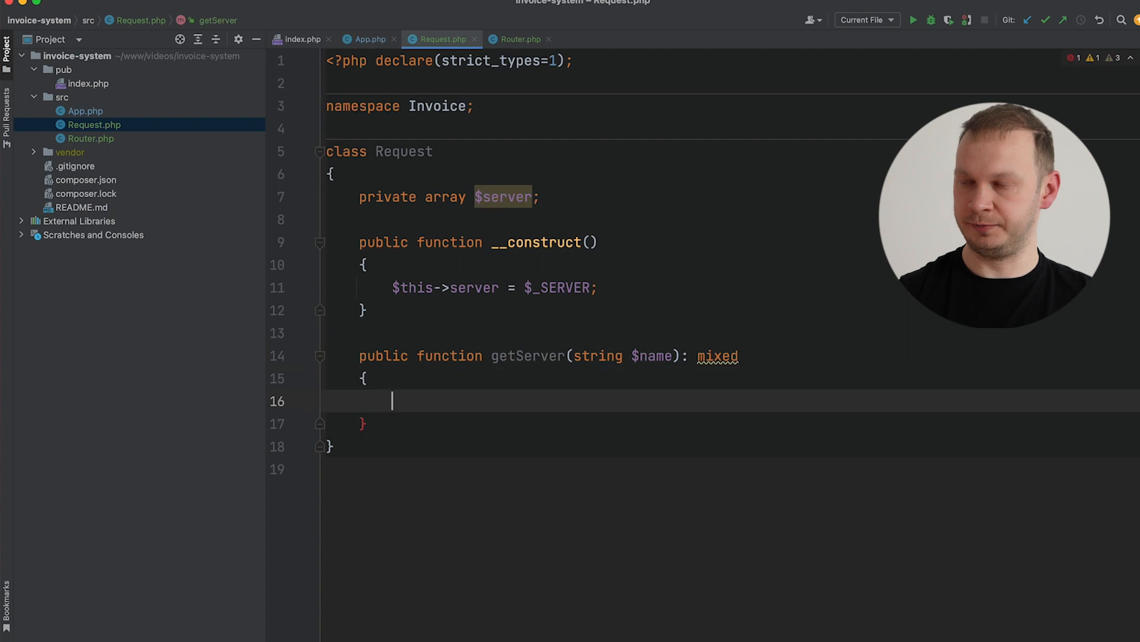
pyautogui.write('return $ths')
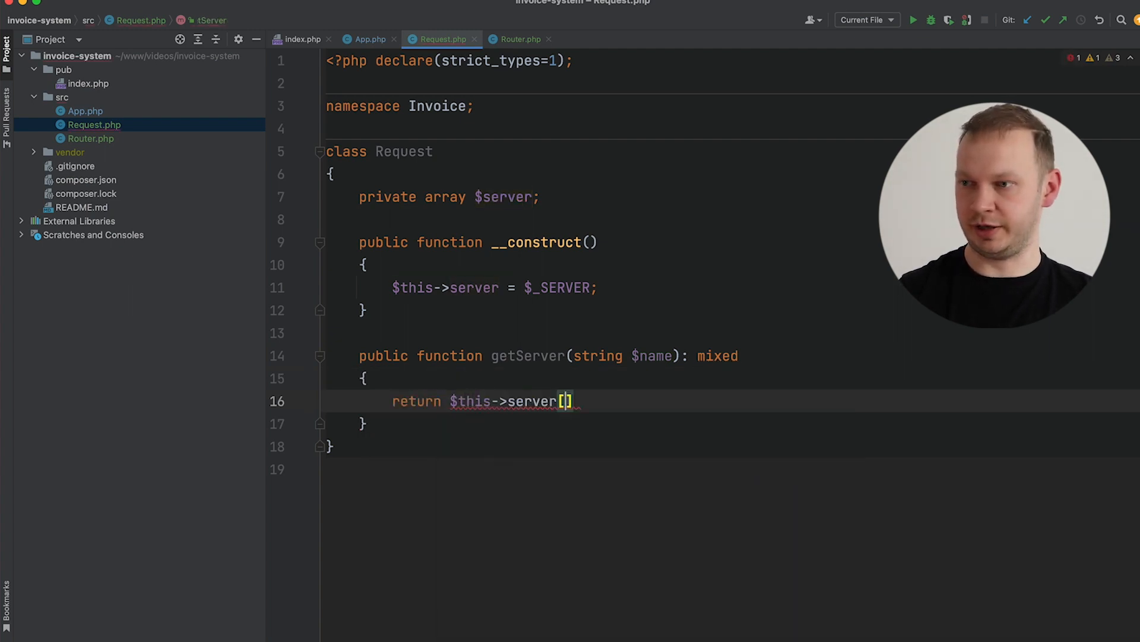
pyautogui.write('$name')
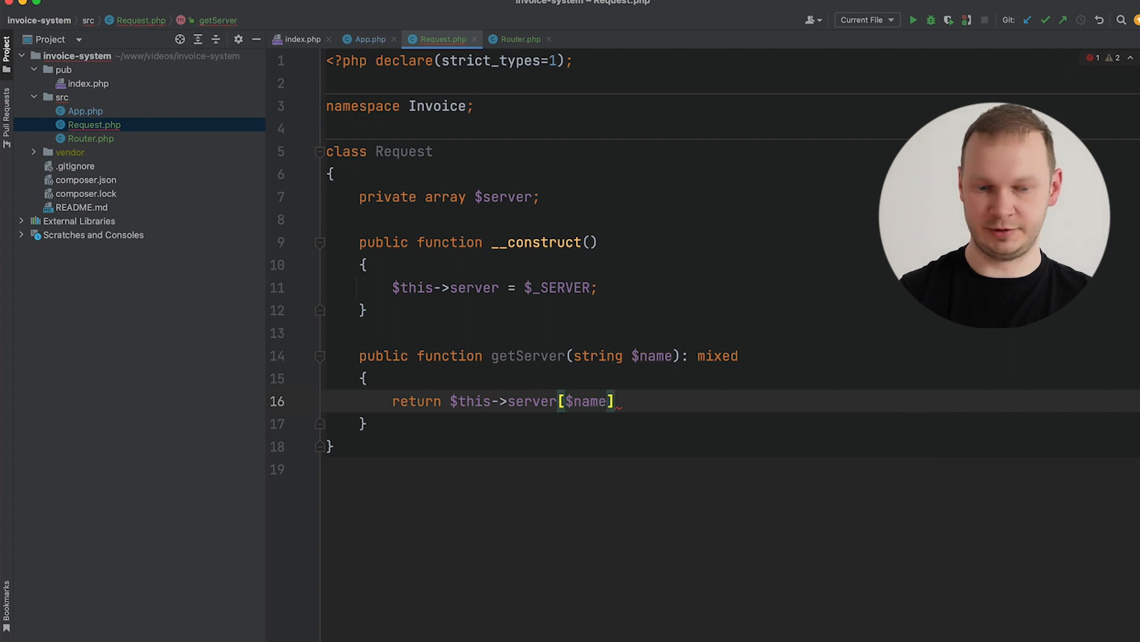
pyautogui.write('?? null;')
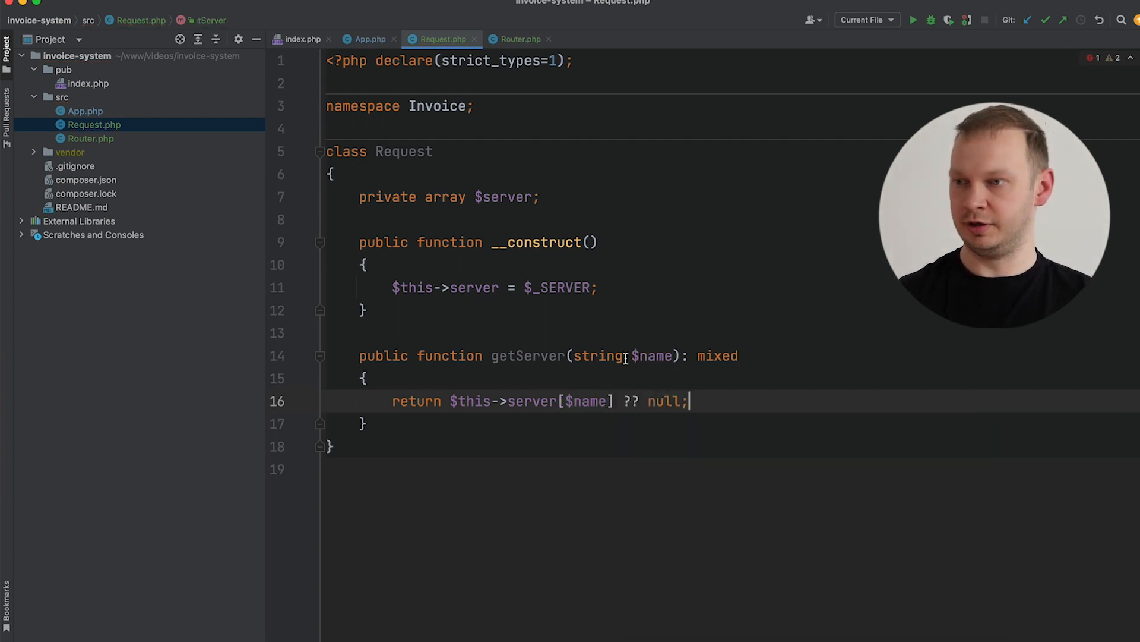
pyautogui.write('public function')
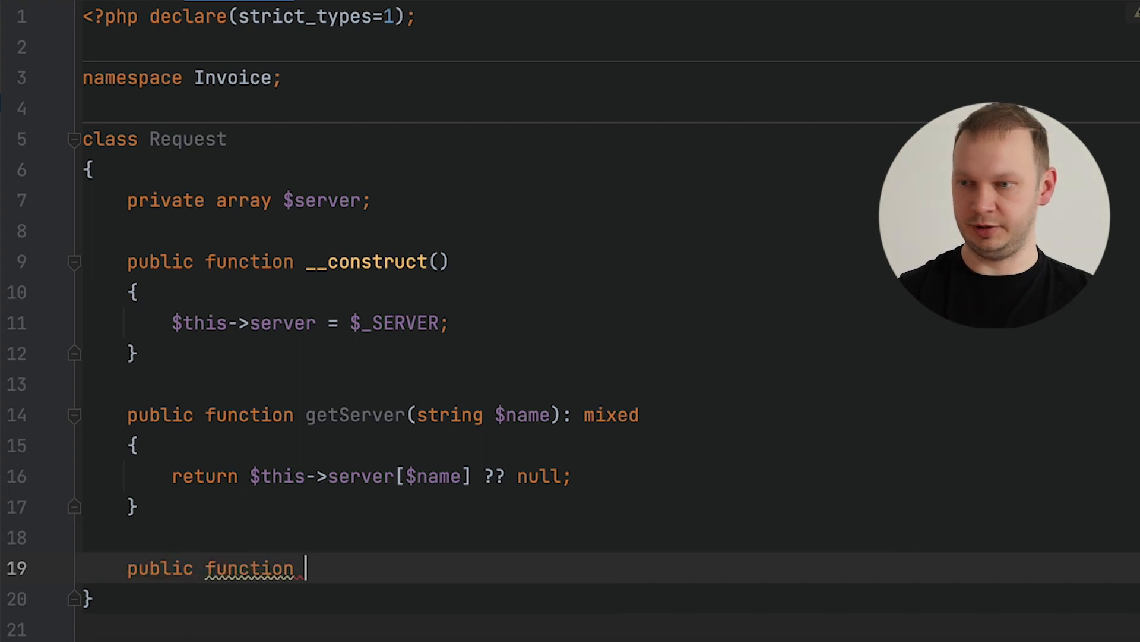
# Add getUri(): array returning parse_url of getServer('REQUEST_URI').
pyautogui.write('get')
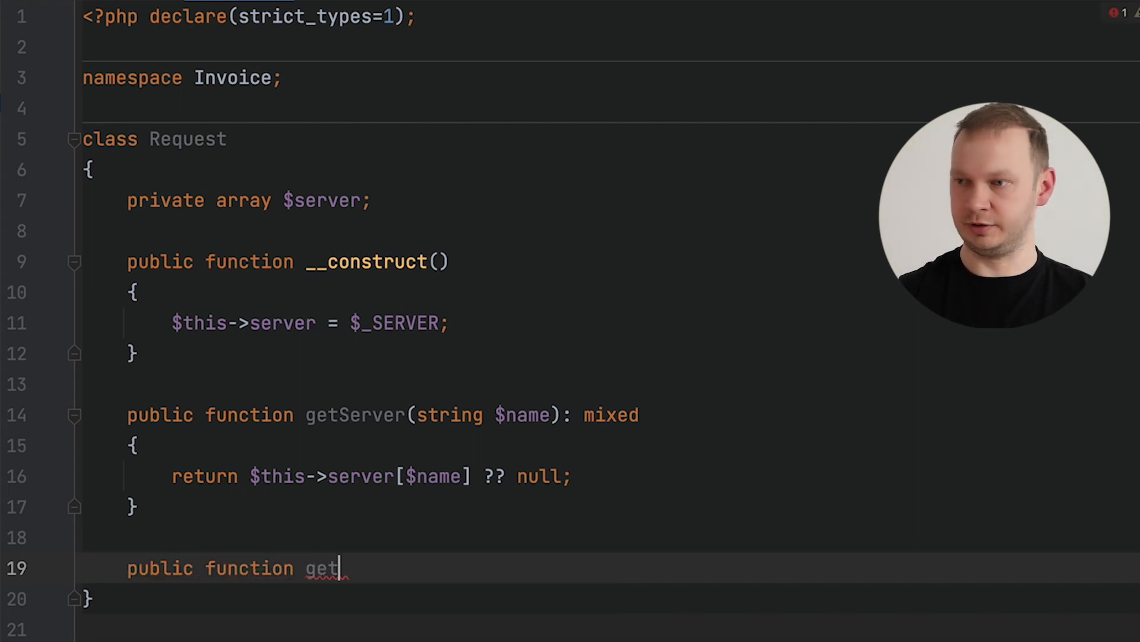
pyautogui.write('Uri()?')
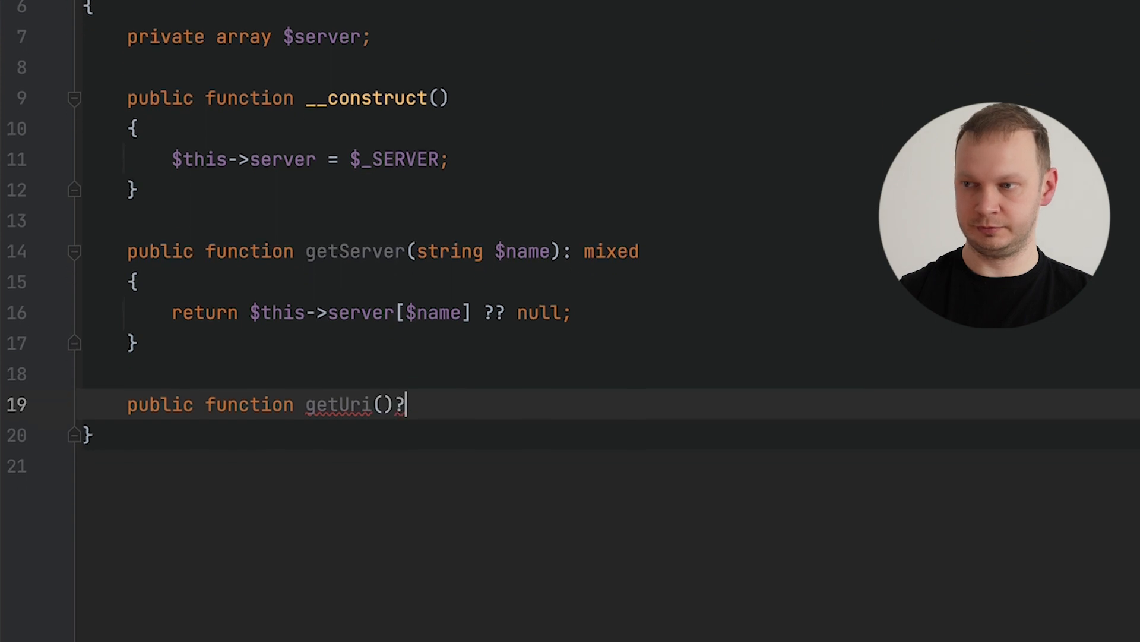
pyautogui.write(': string')
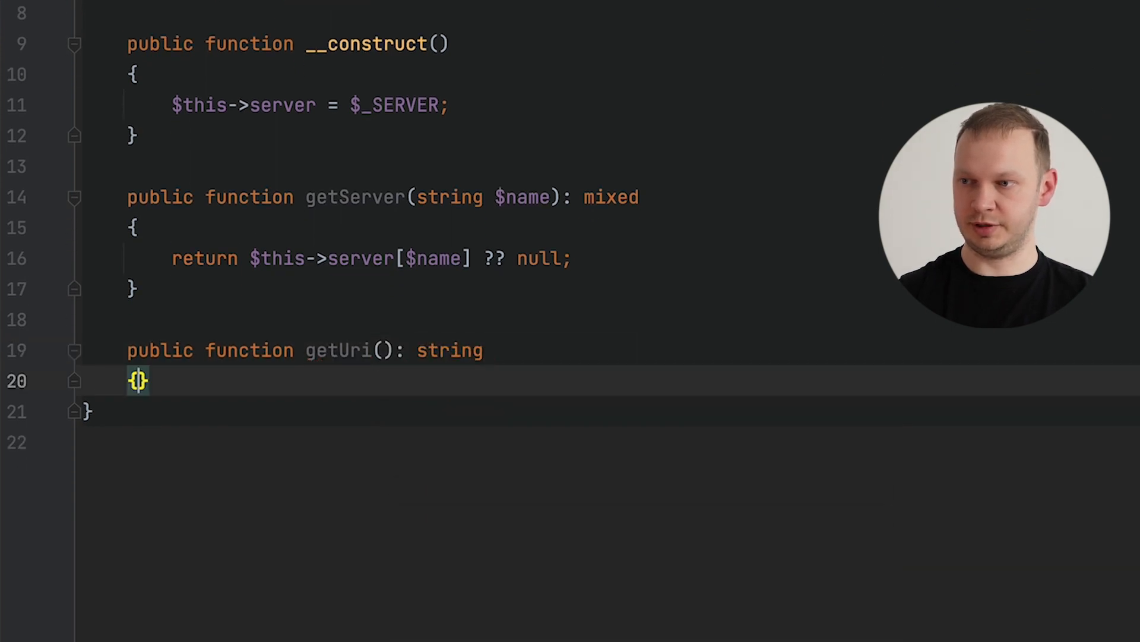
pyautogui.write('return p')
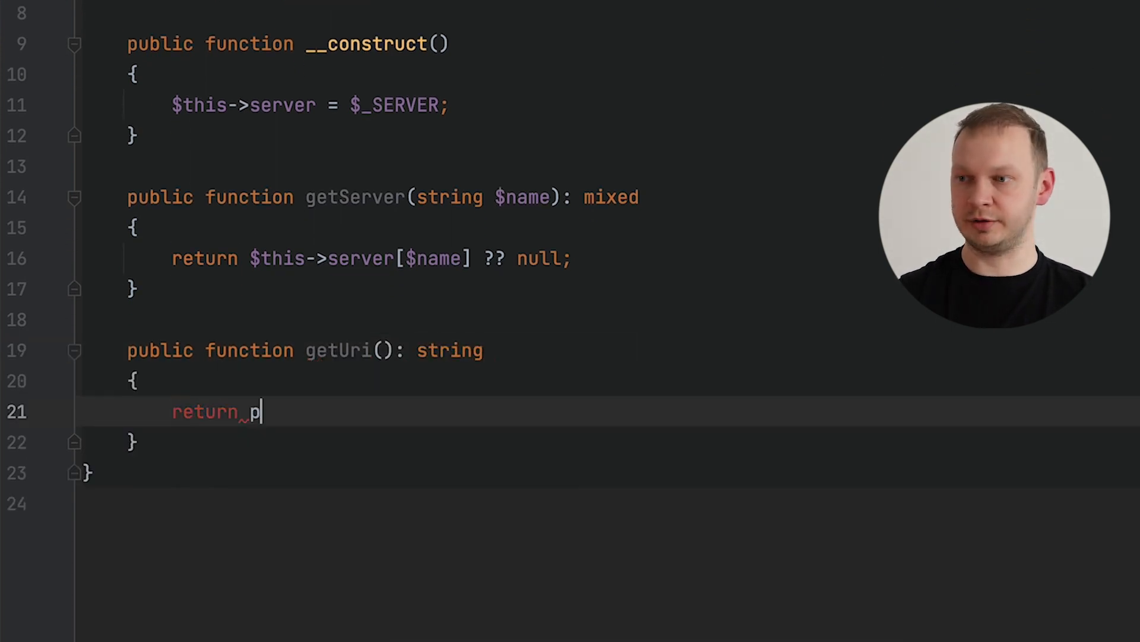
pyautogui.write('arse_url()')
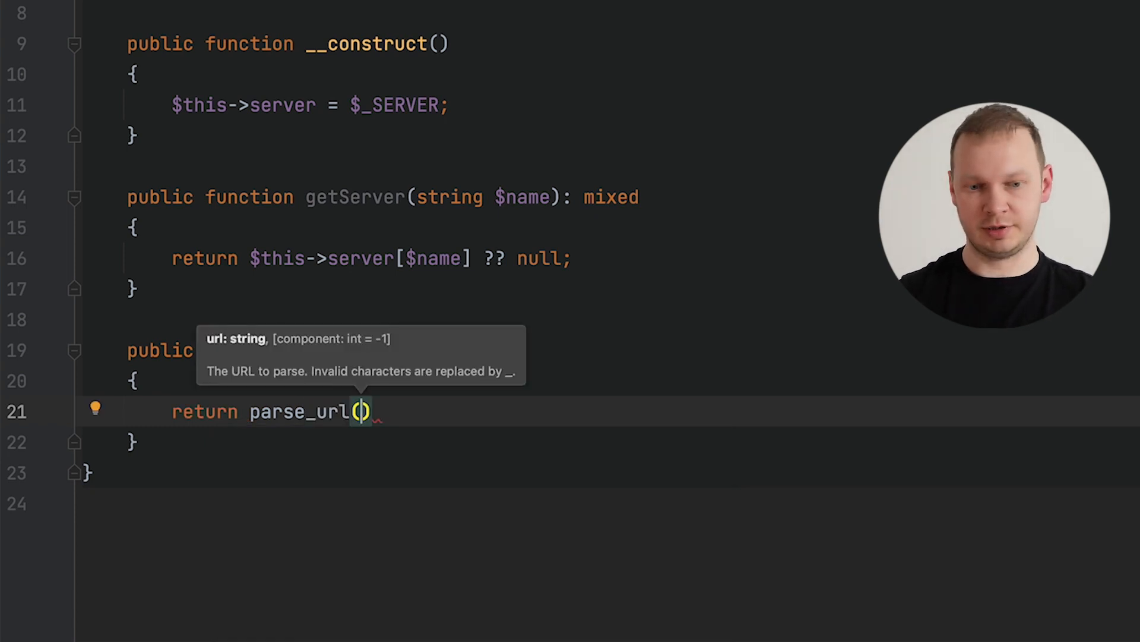
pyautogui.write('$this->')
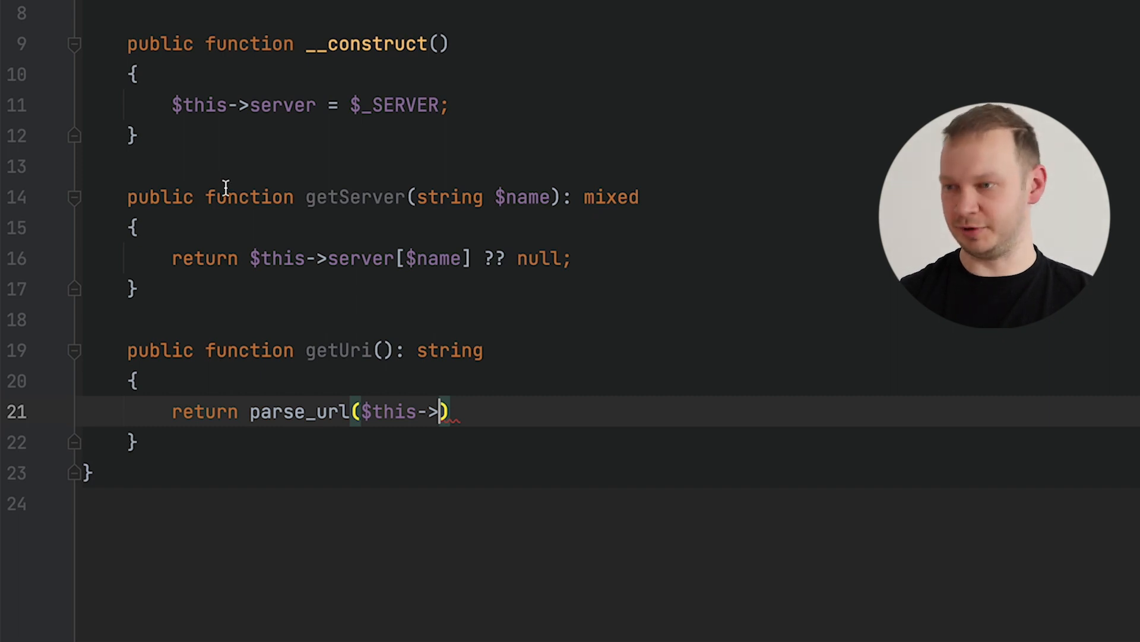
pyautogui.write("server['']")
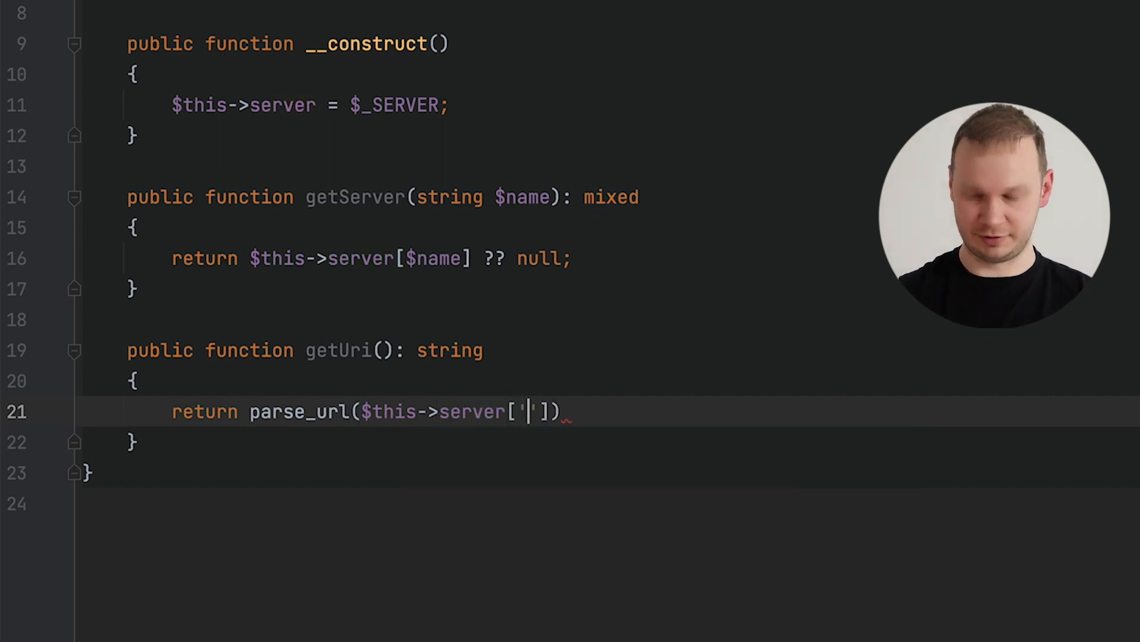
pyautogui.write('getServer(')
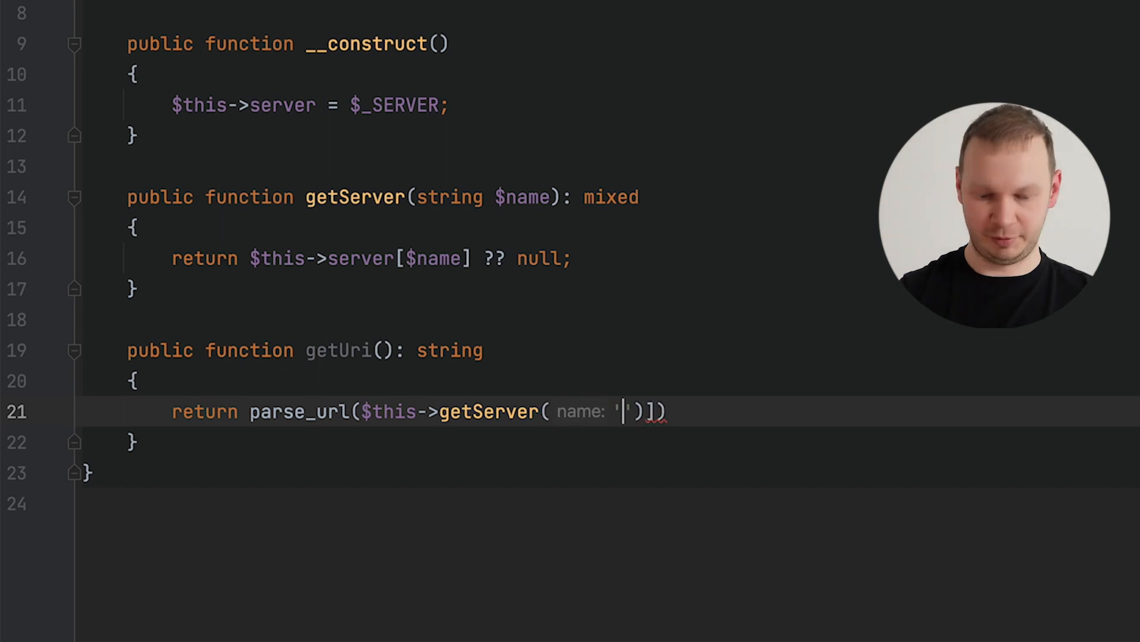
pyautogui.write('REQUEST_URI')
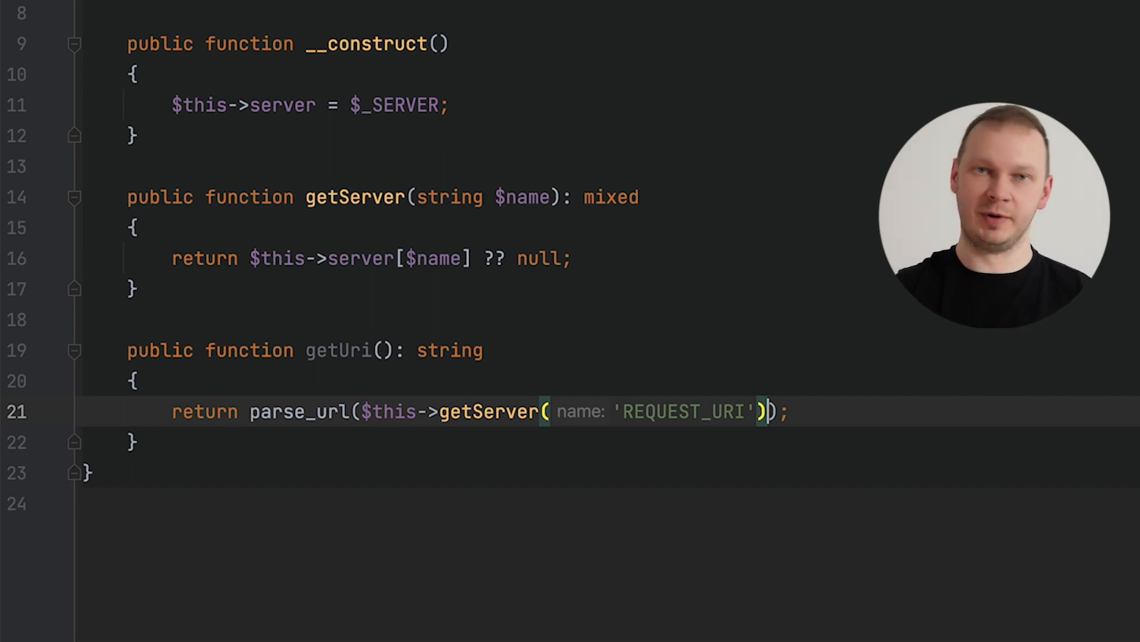
# Add getPath(): string returning the 'path' entry of getUri().
pyautogui.write('p')
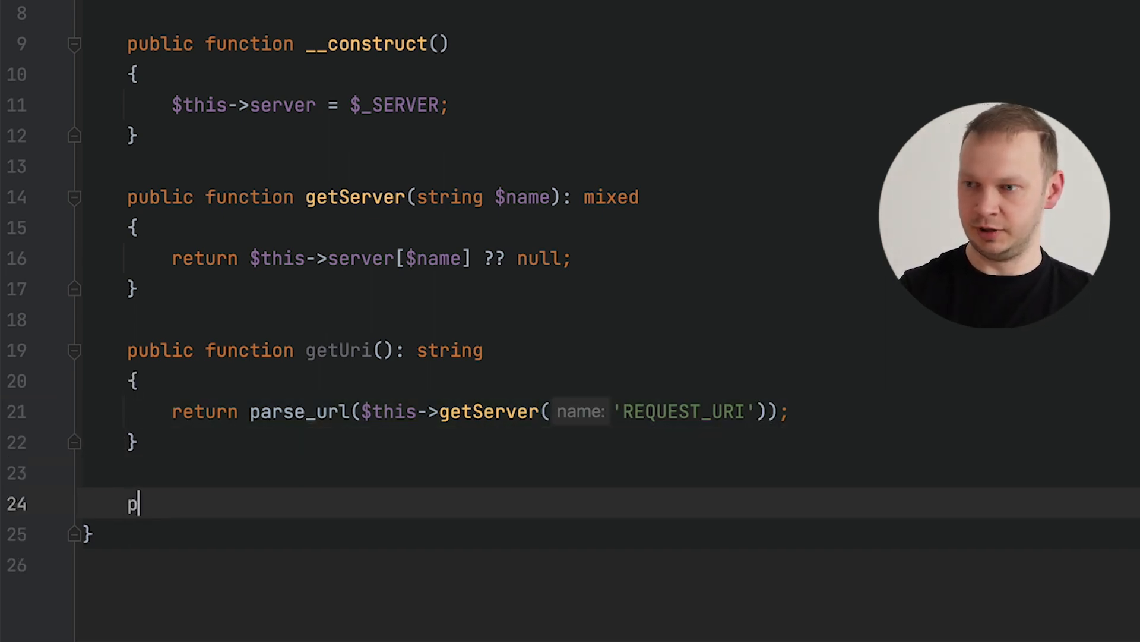
pyautogui.write('ublic function get')
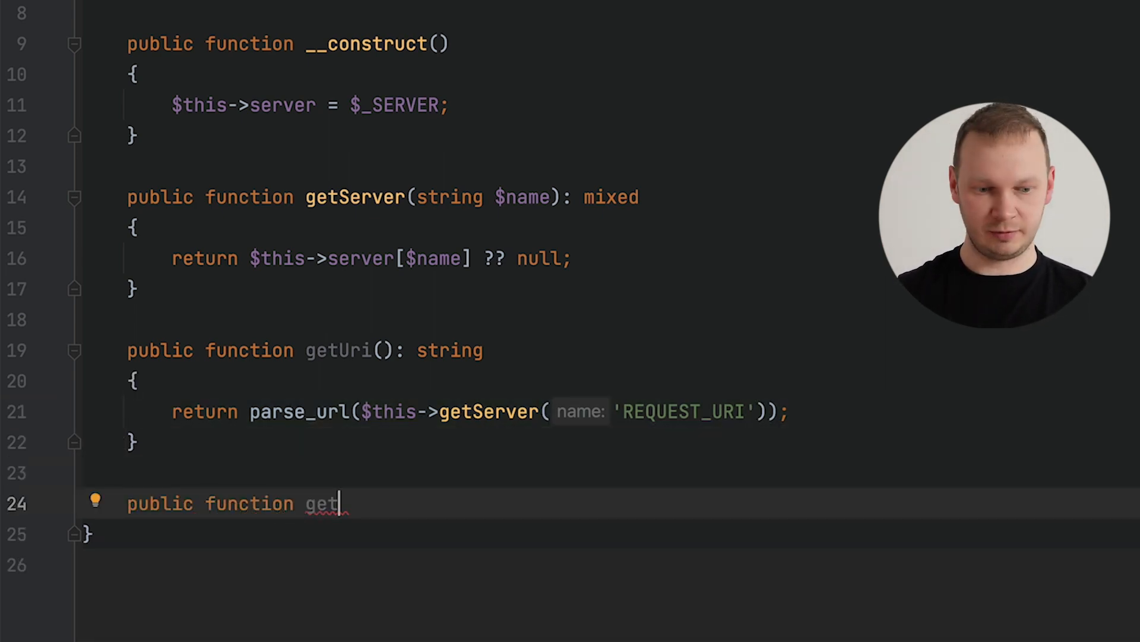
pyautogui.write('Path(): strin')
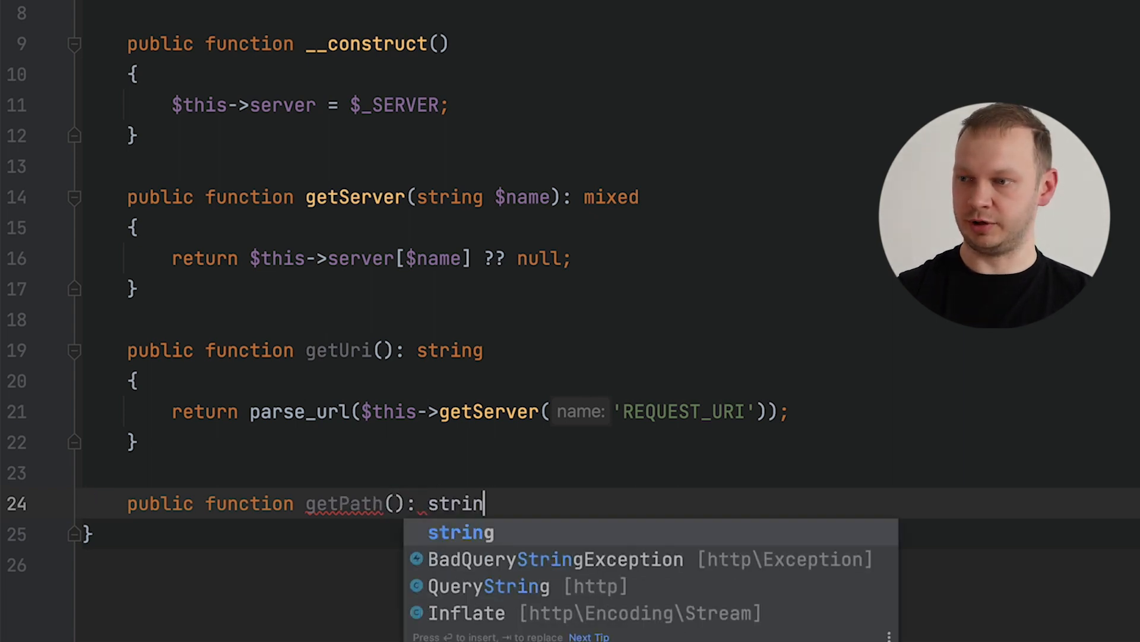
pyautogui.press('Enter')
pyautogui.write('return')
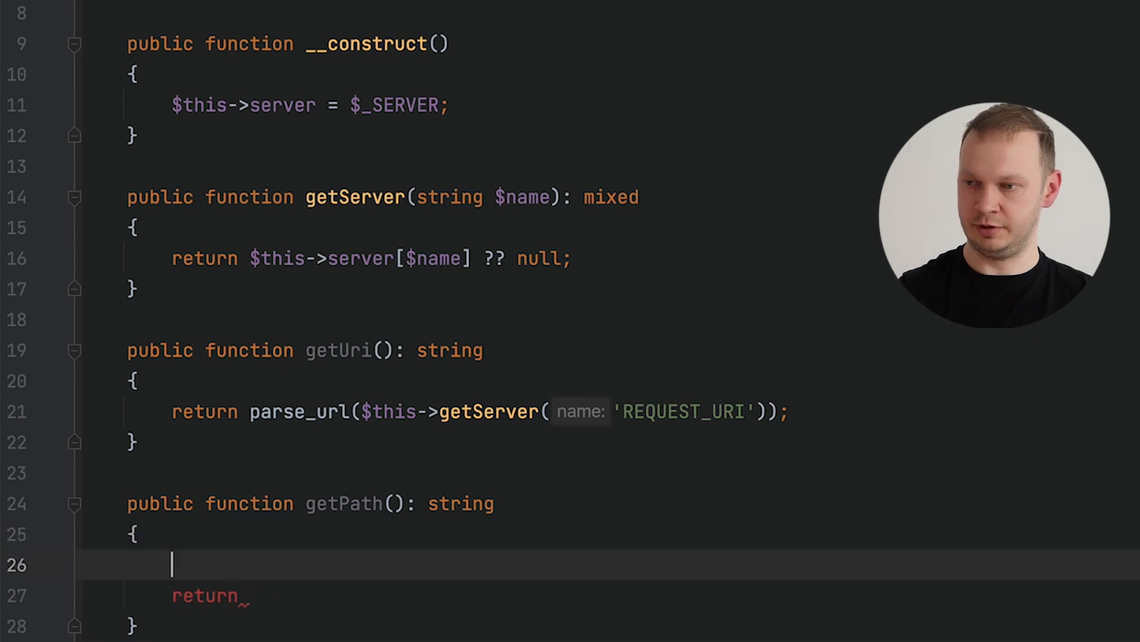
pyautogui.write('$uri =')
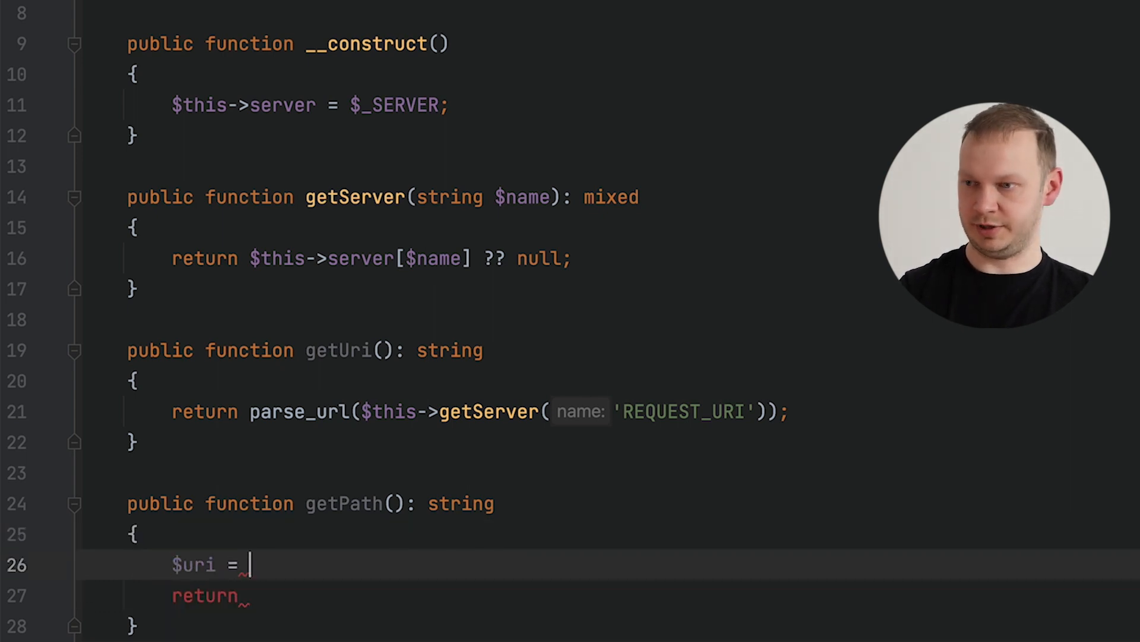
pyautogui.write('$this->getUri();')
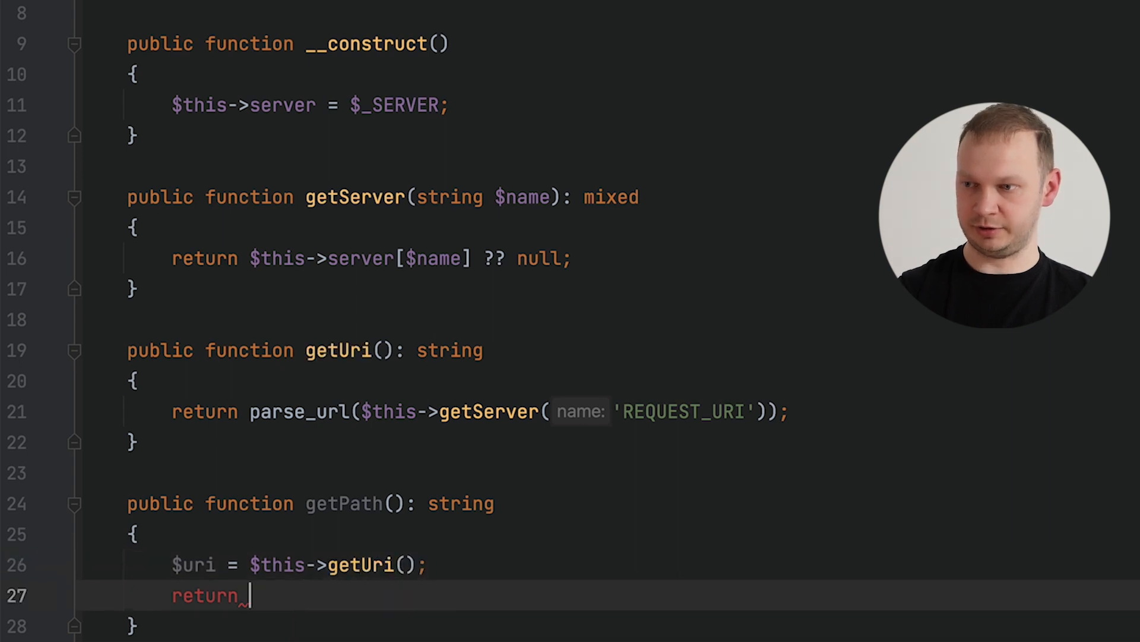
pyautogui.write("$uri['path'];")
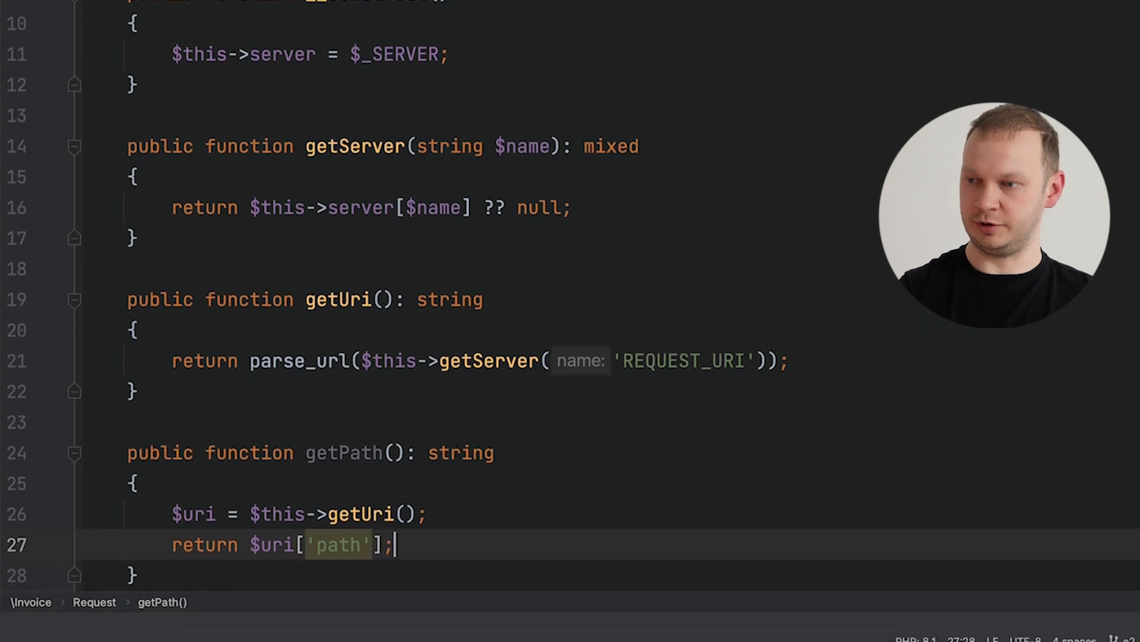
pyautogui.write('array')
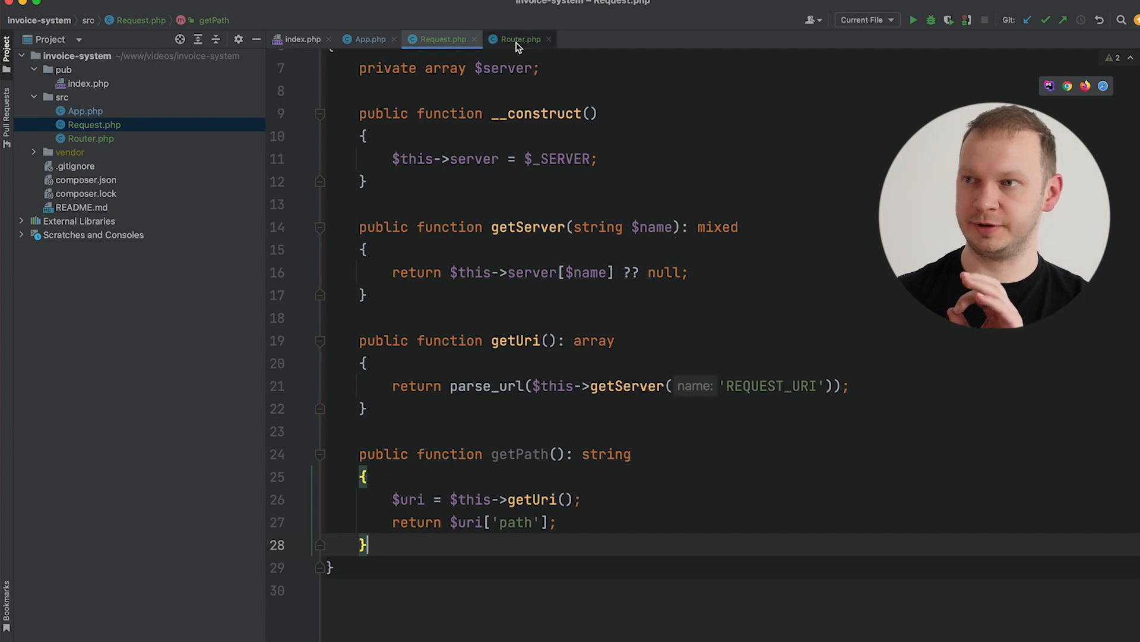
# In Router's dispatch method, begin assigning $path from $request->getPath().
pyautogui.click(517, 39)
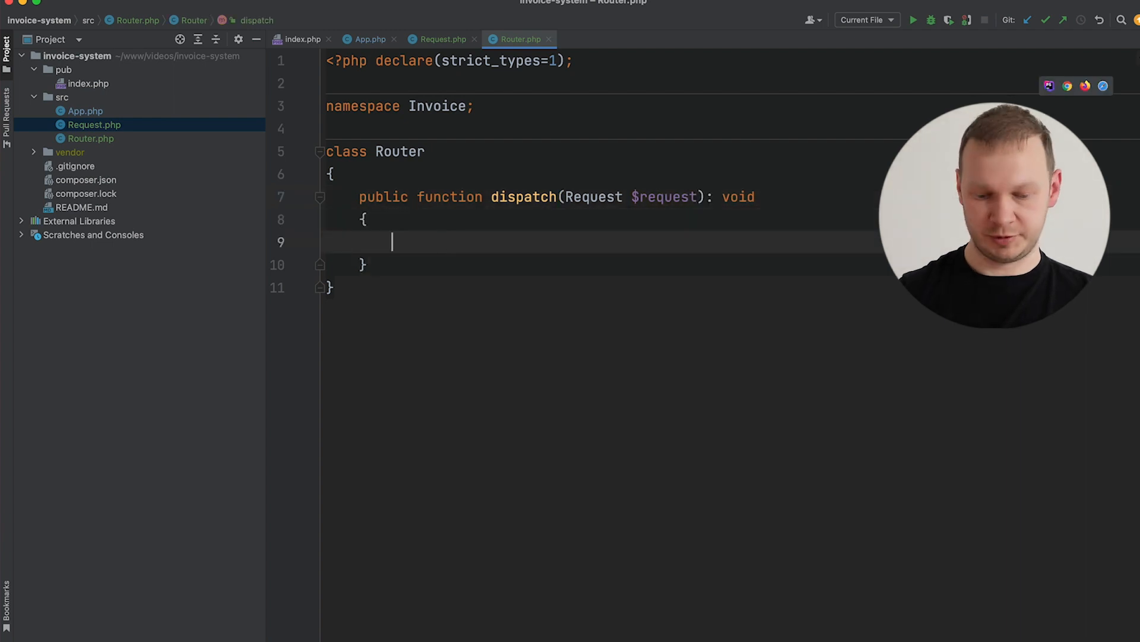
pyautogui.write('$path = $')
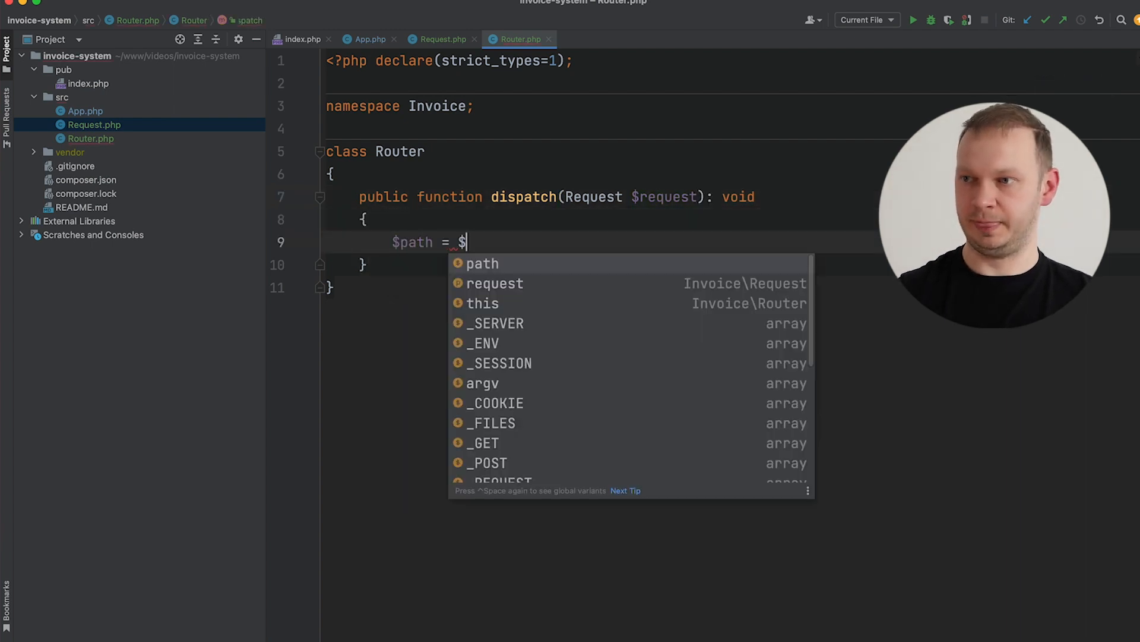
pyautogui.write('request->get')
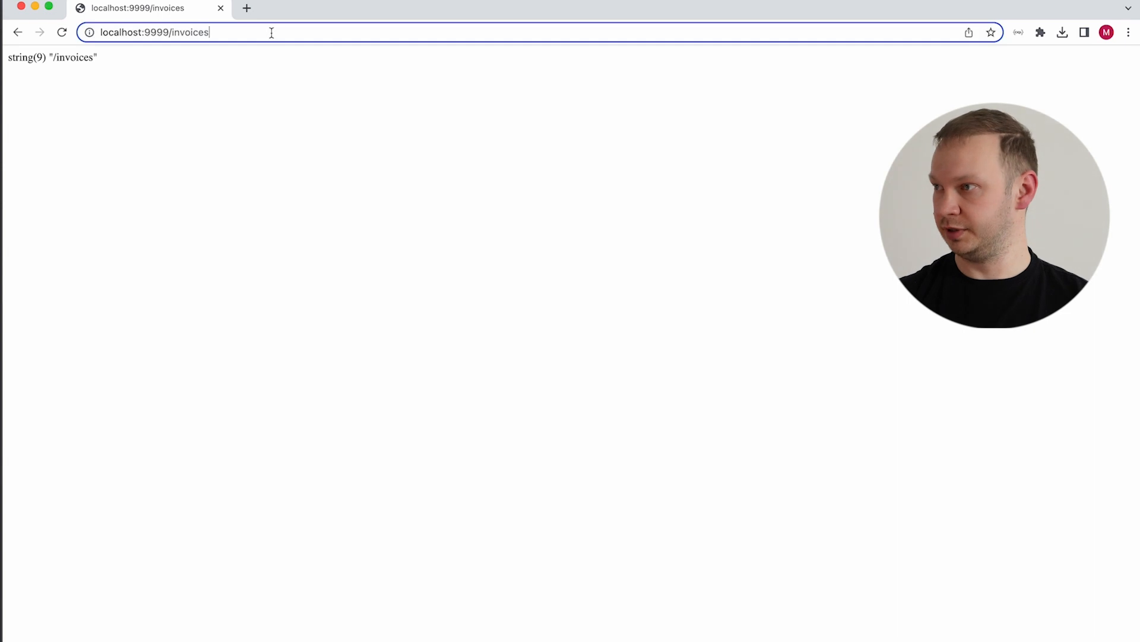
# Load localhost:9999/settubg in Chrome to see which path is reported.
pyautogui.write('localhost:9999/settubg')
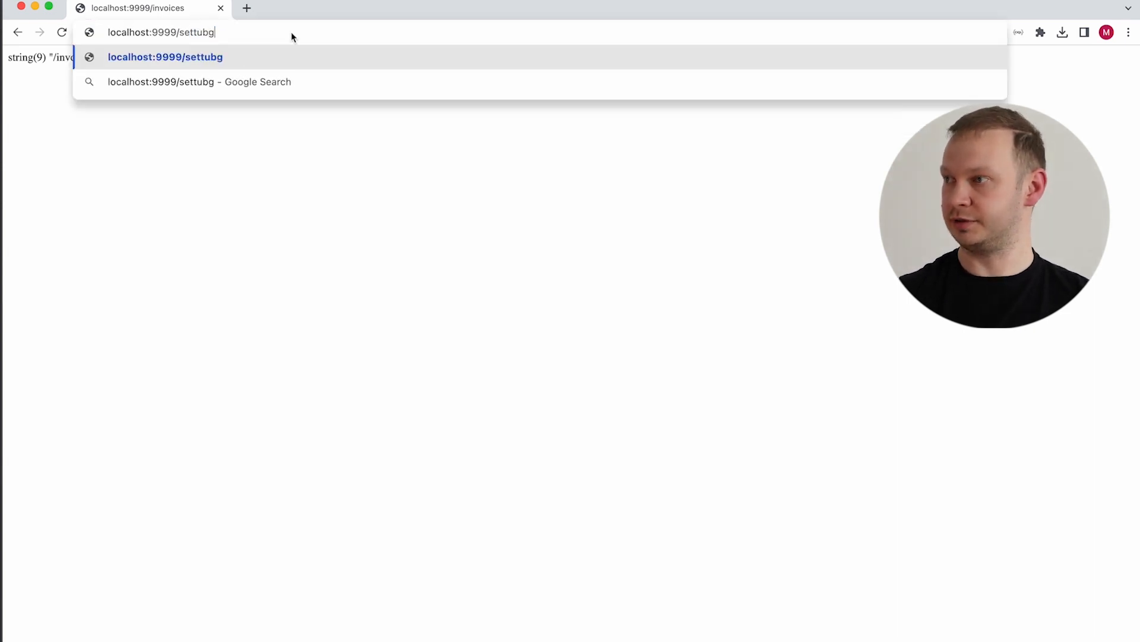
pyautogui.press('Enter')
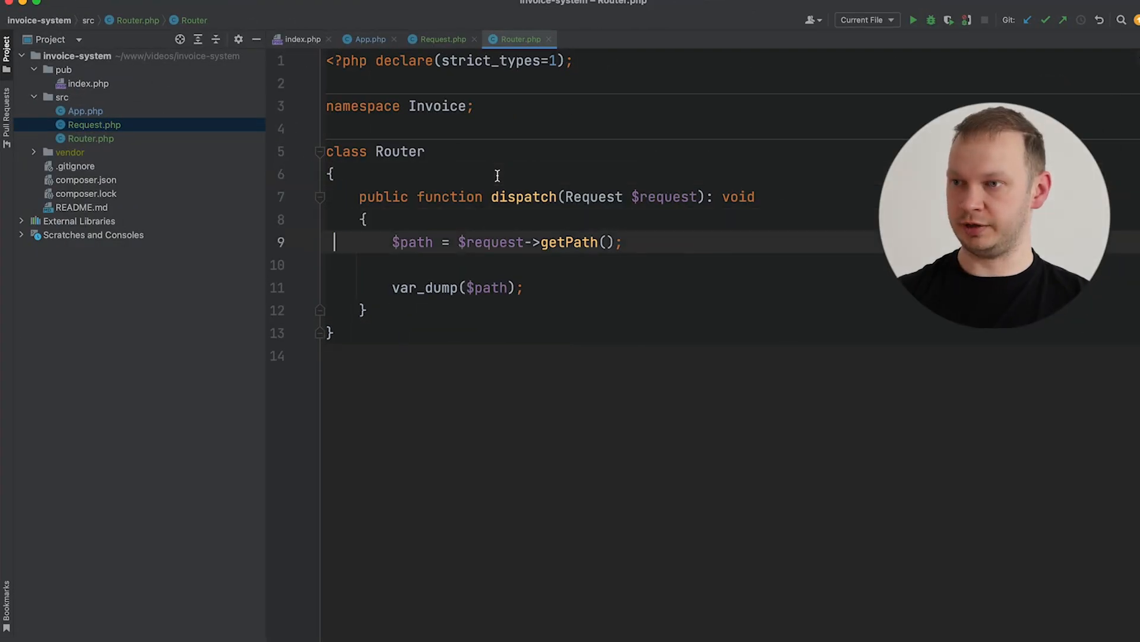
# Replace var_dump with a $routes array whose '/' closure echoes 'Home Page', plus /invoices and /settings.
pyautogui.write('$')
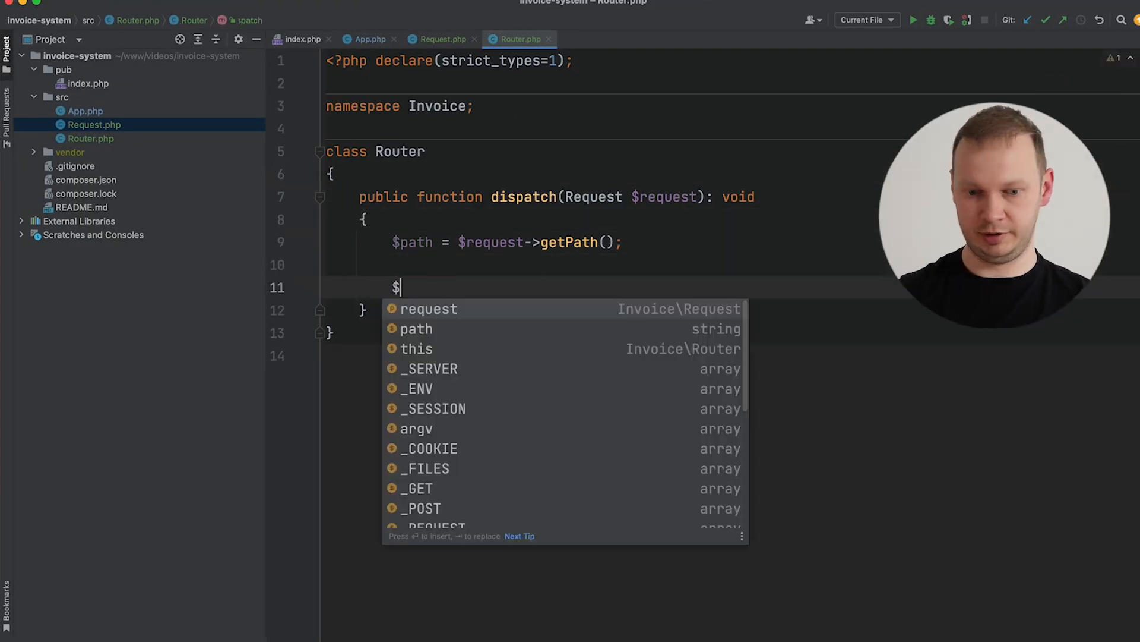
pyautogui.write('routes = [')
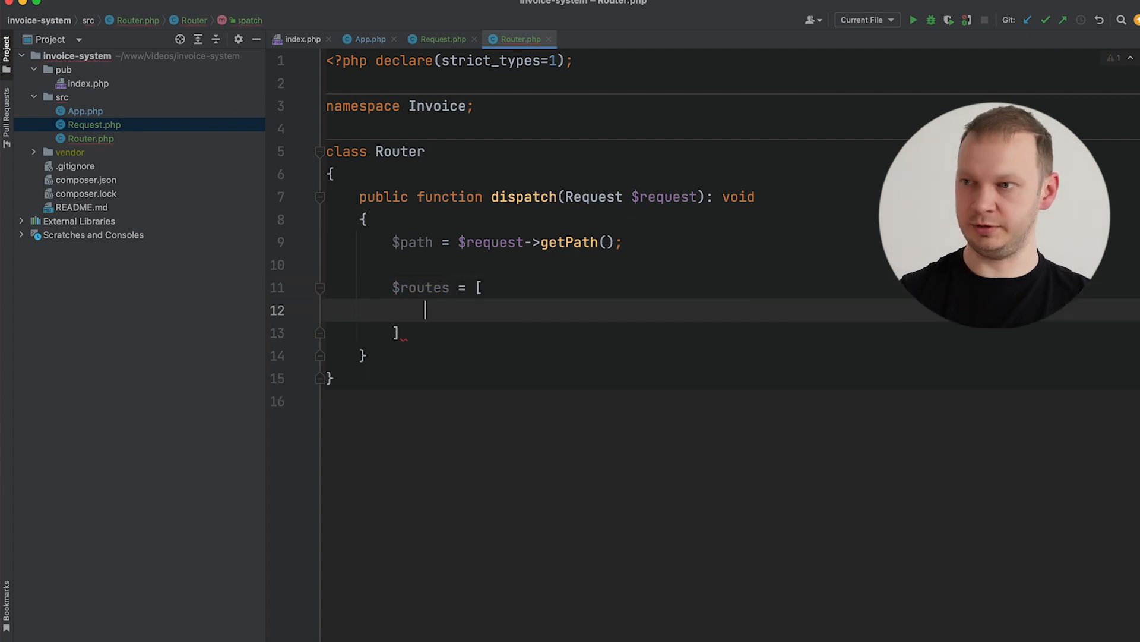
pyautogui.write("'")
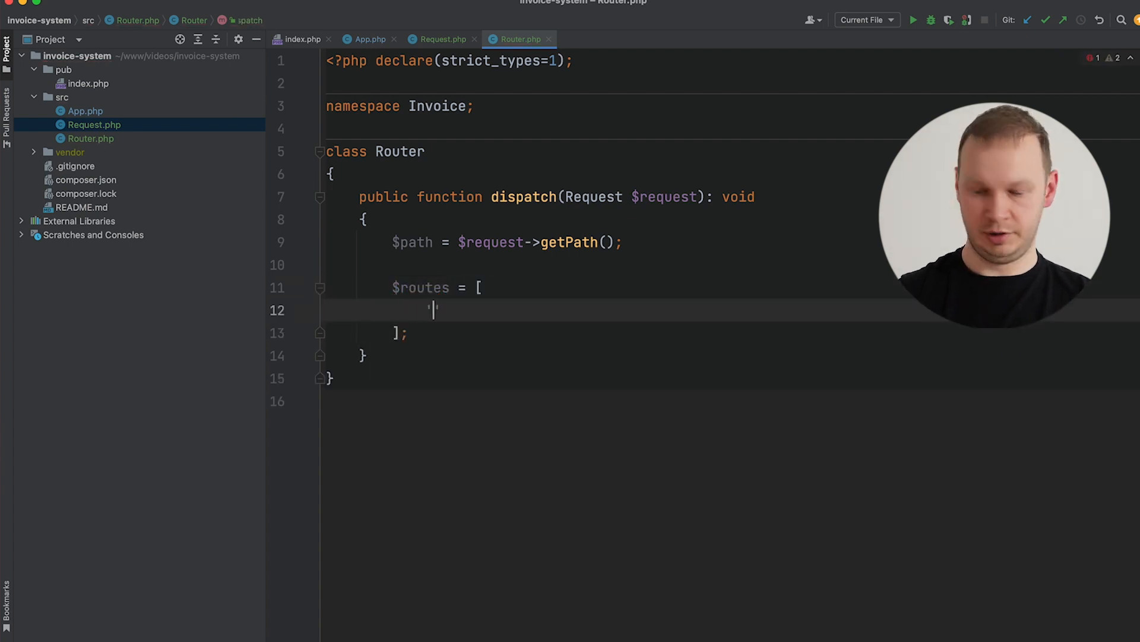
pyautogui.write("'/' =>")
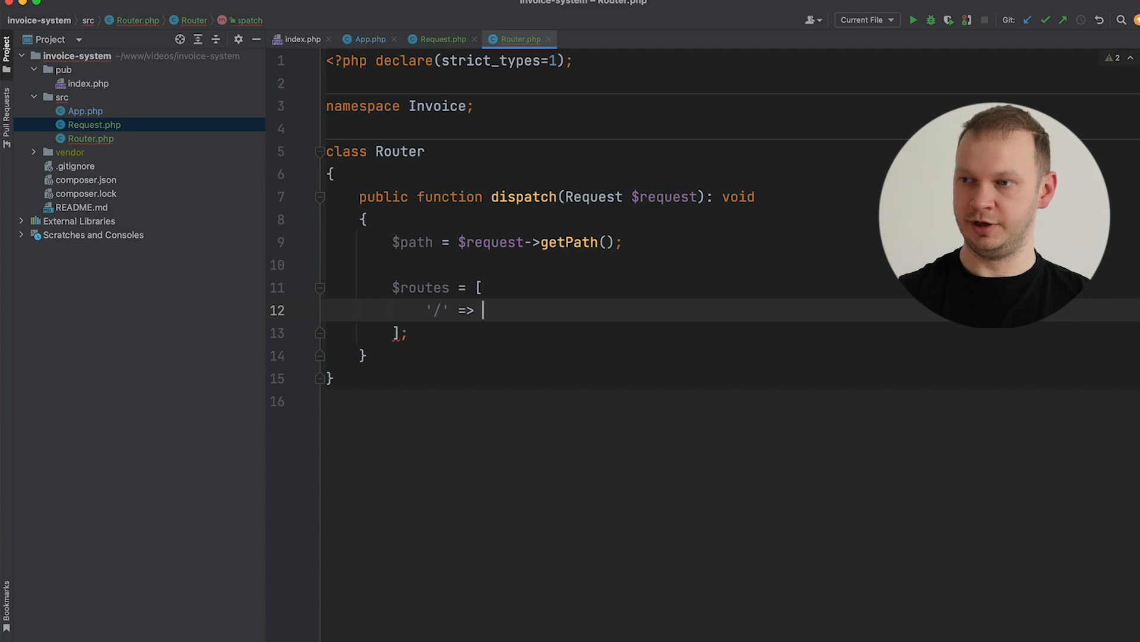
pyautogui.write('function () {')
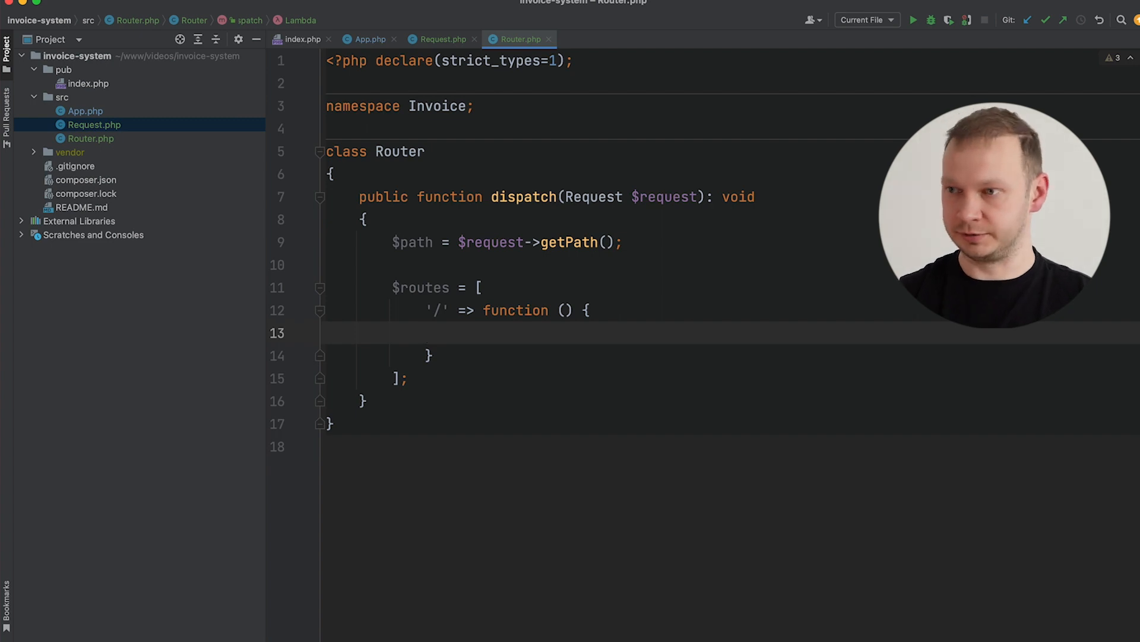
pyautogui.write("echo ''")
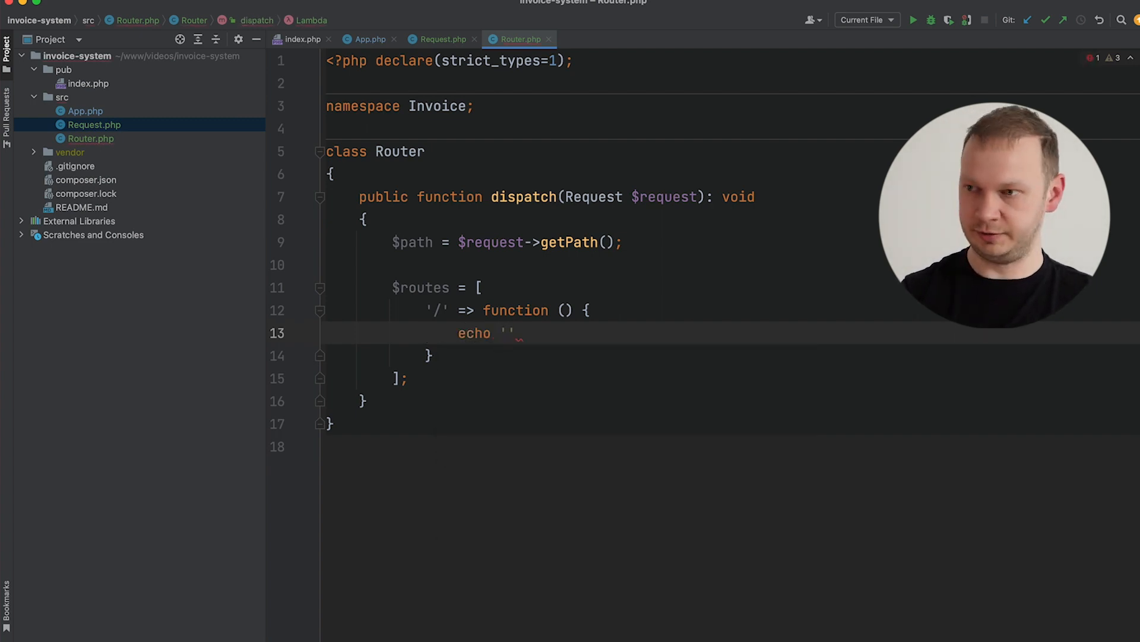
pyautogui.write('Home Page')
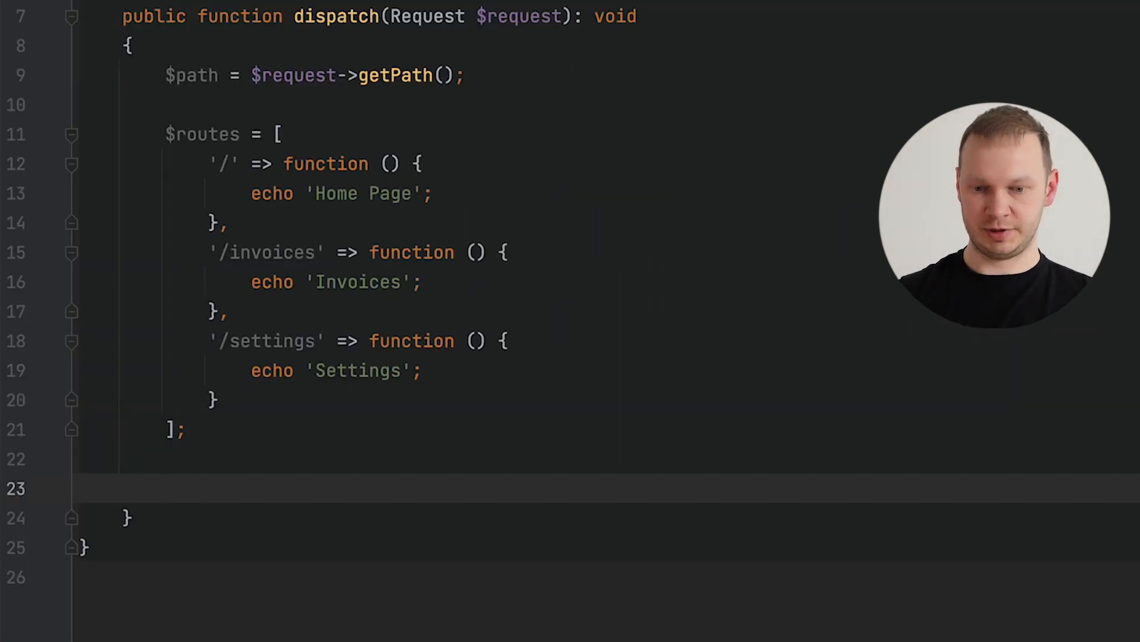
# Replace the array_key_exists if block with $handler = $routes[$path] ?? null.
pyautogui.write('if')
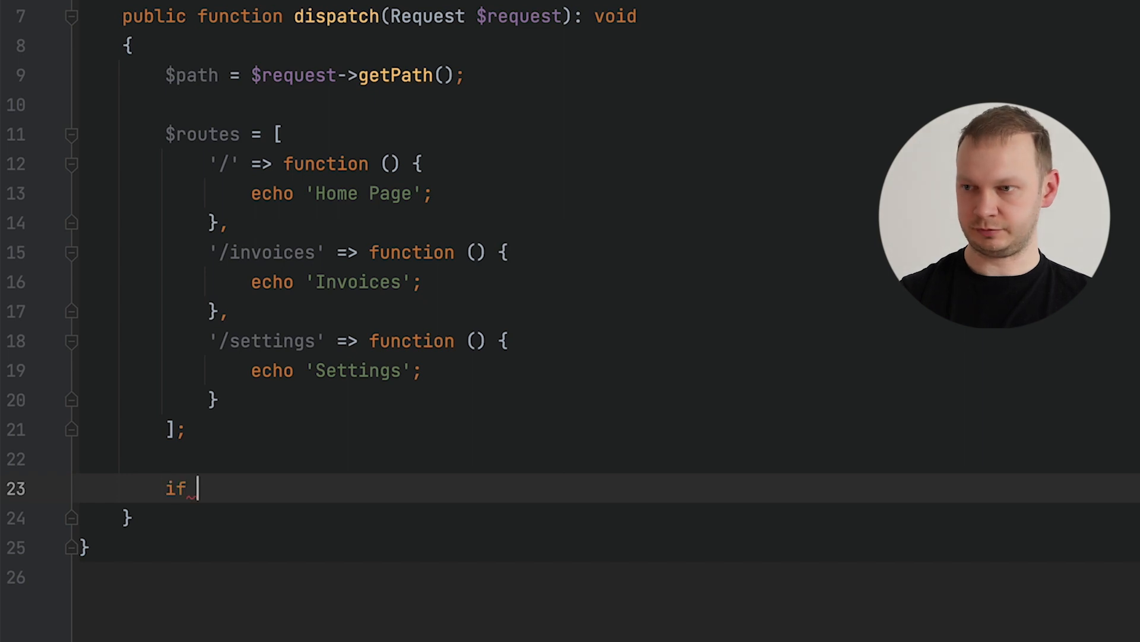
pyautogui.write('(array_')
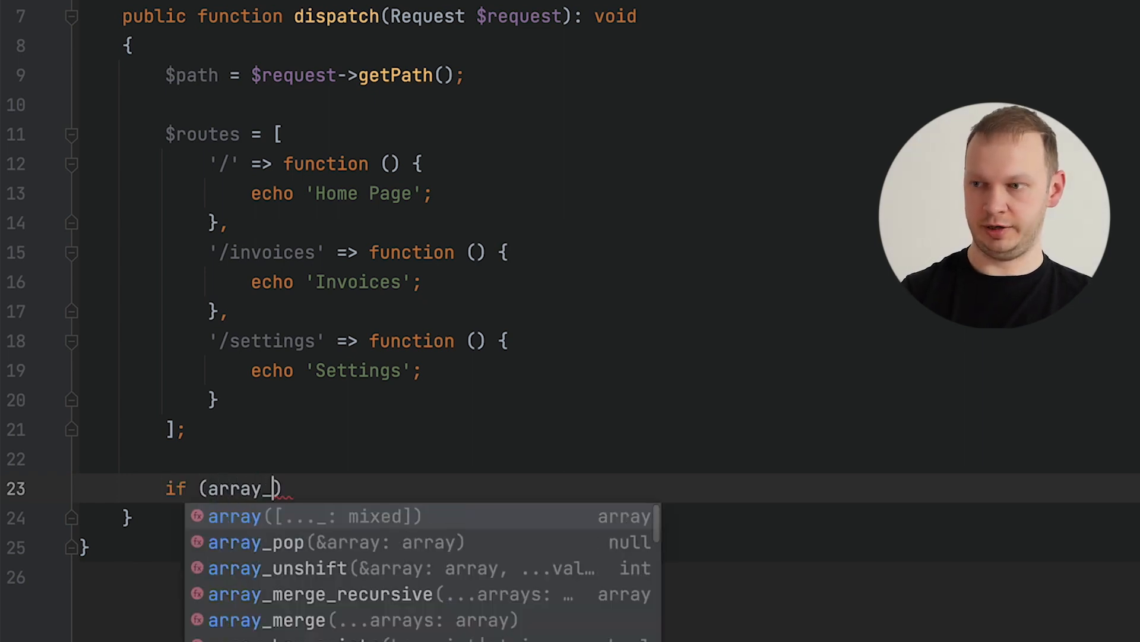
pyautogui.write('key_exists(')
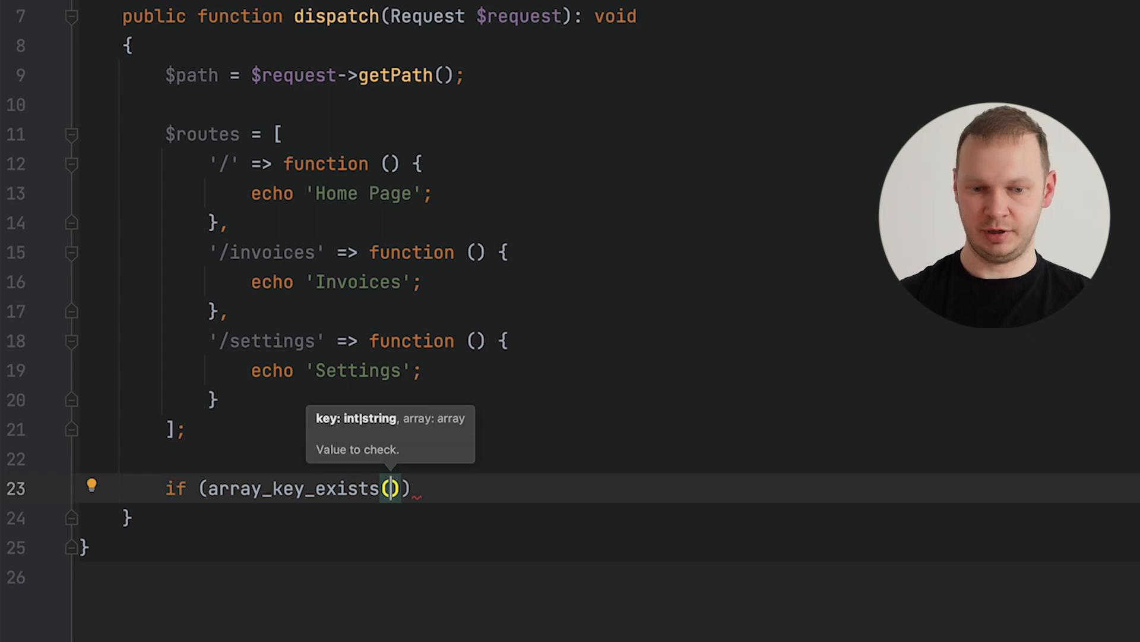
pyautogui.write('$path,    $this')
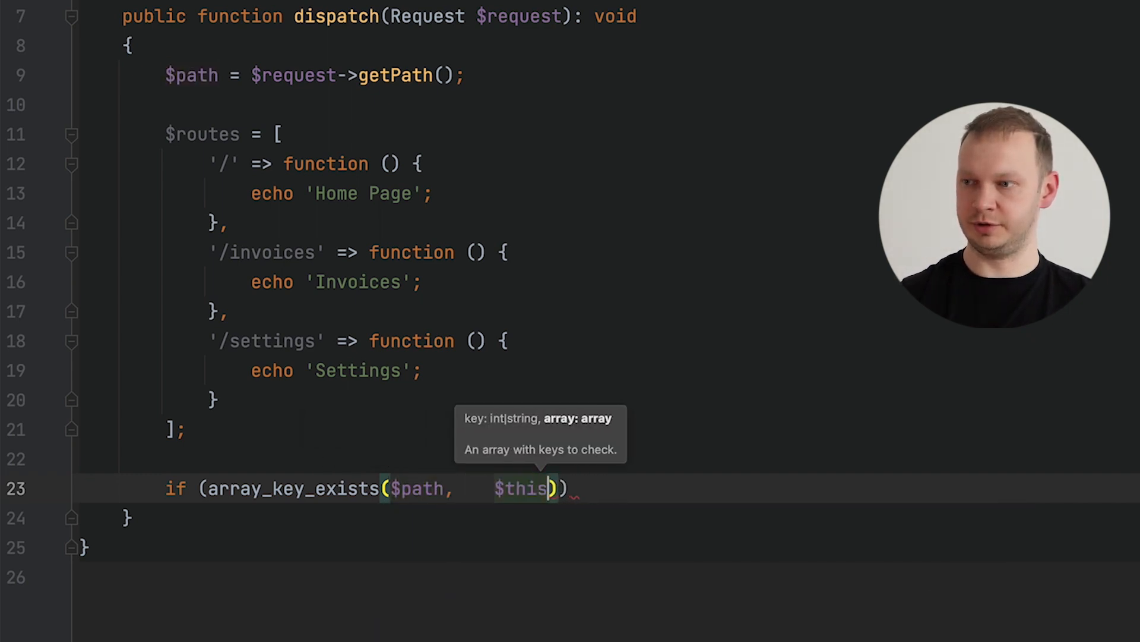
pyautogui.write('$routes')
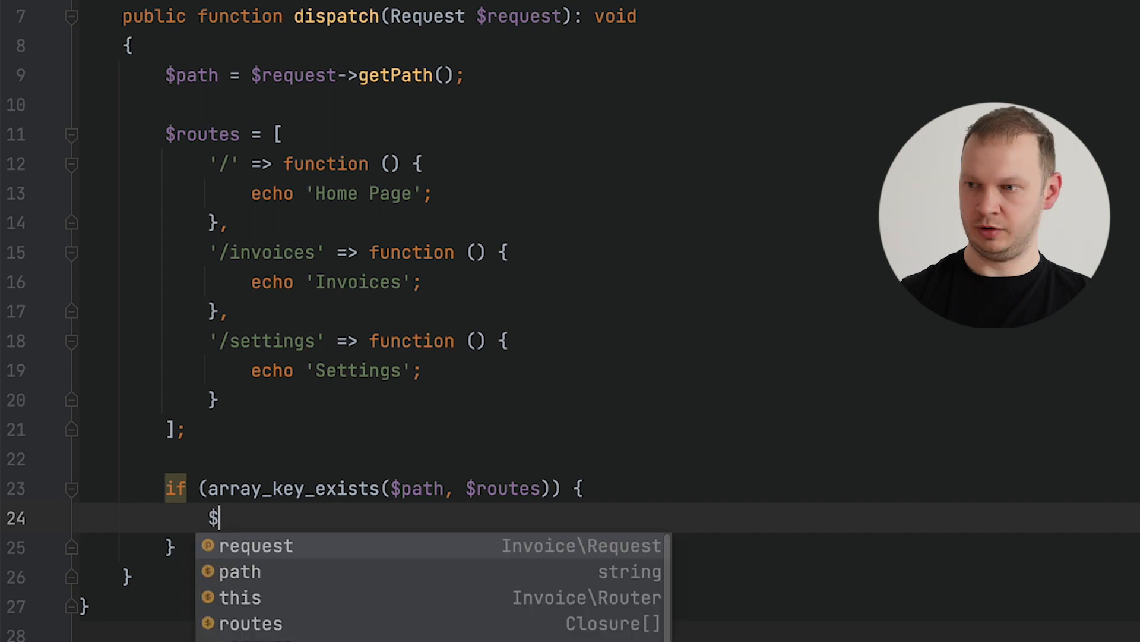
pyautogui.write('handler')
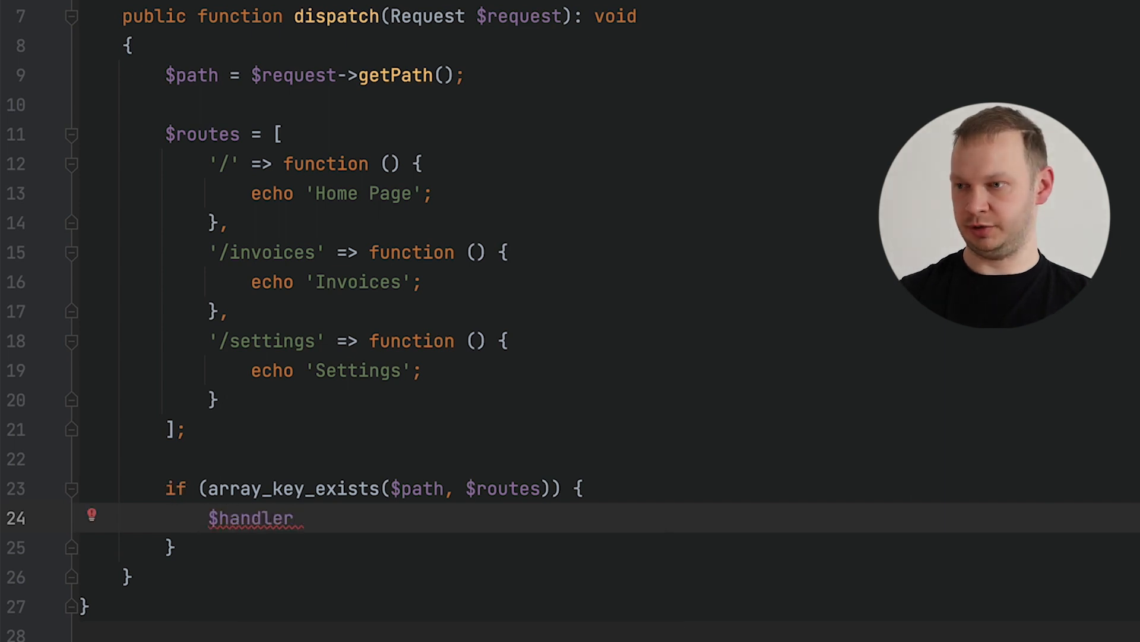
pyautogui.write('= $')
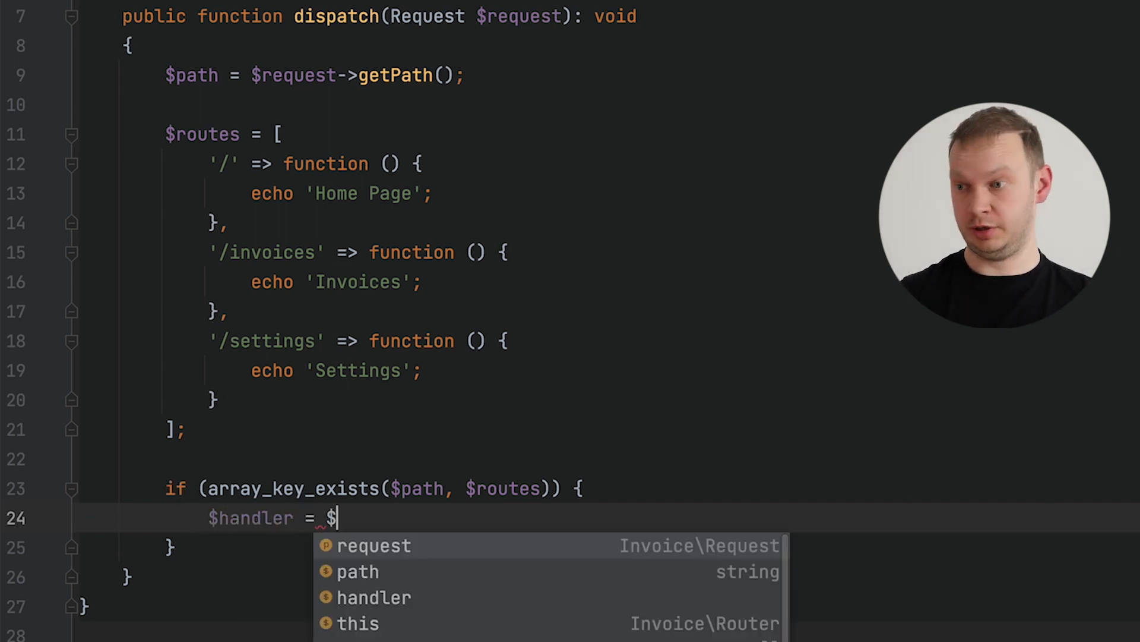
pyautogui.write('rou')
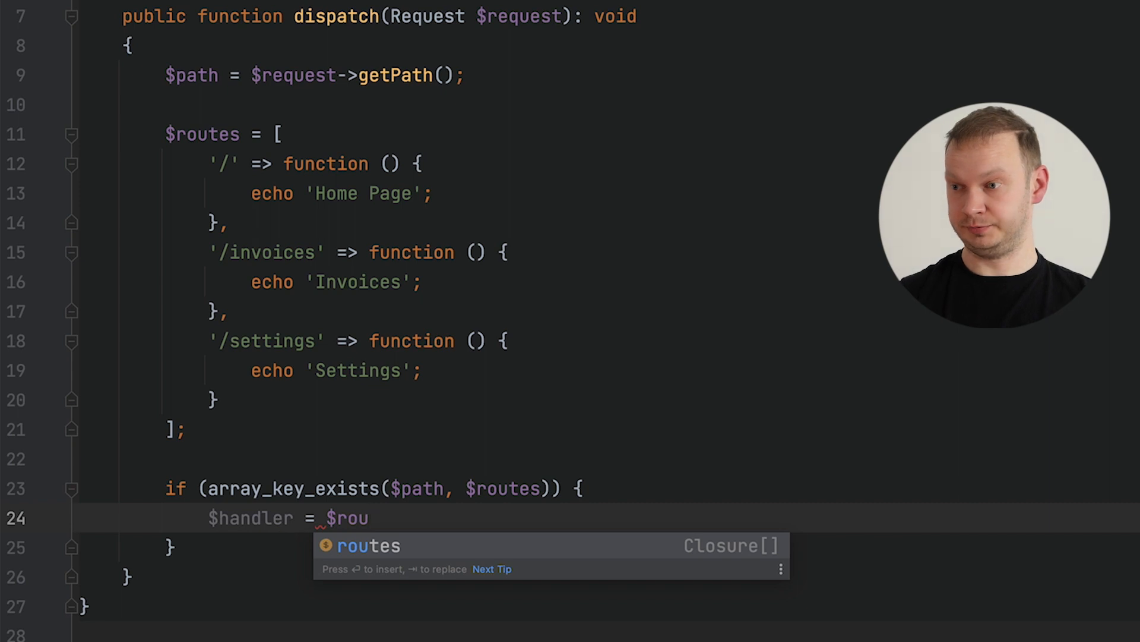
pyautogui.write('routes[$path]')
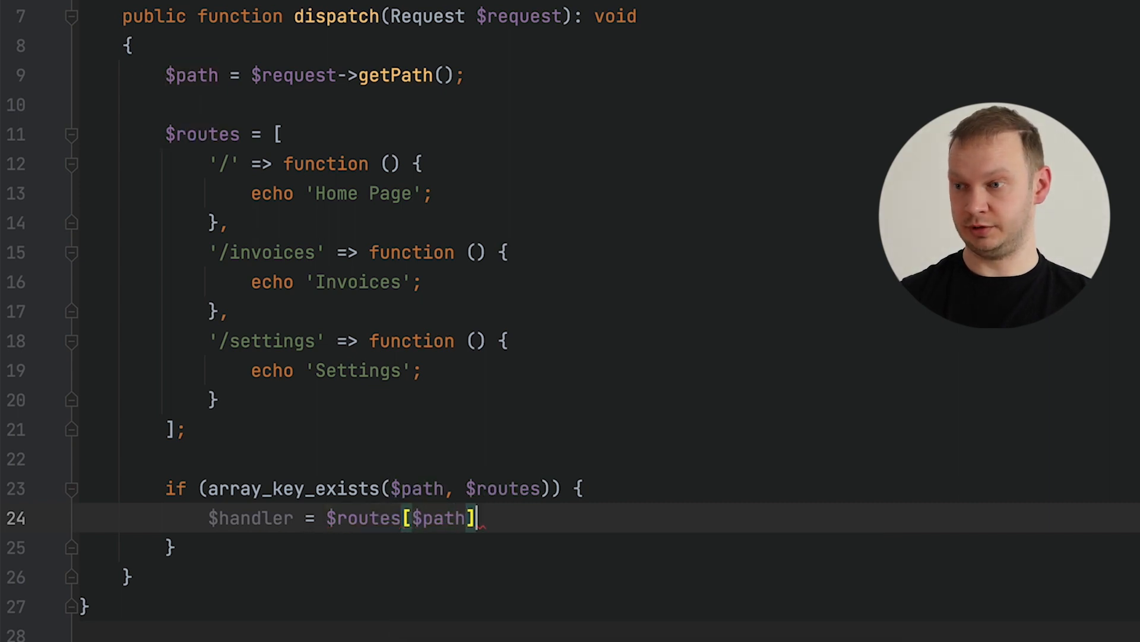
pyautogui.write('?? null;')
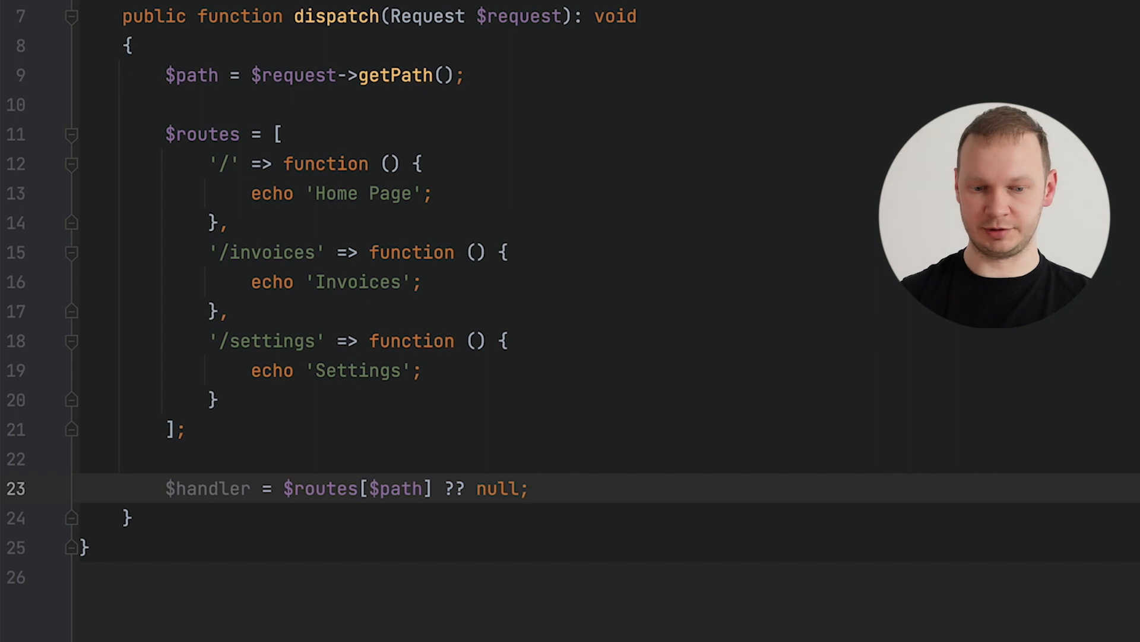
# Return the looked-up closure and change dispatch's return type from void to mixed.
pyautogui.write('return')
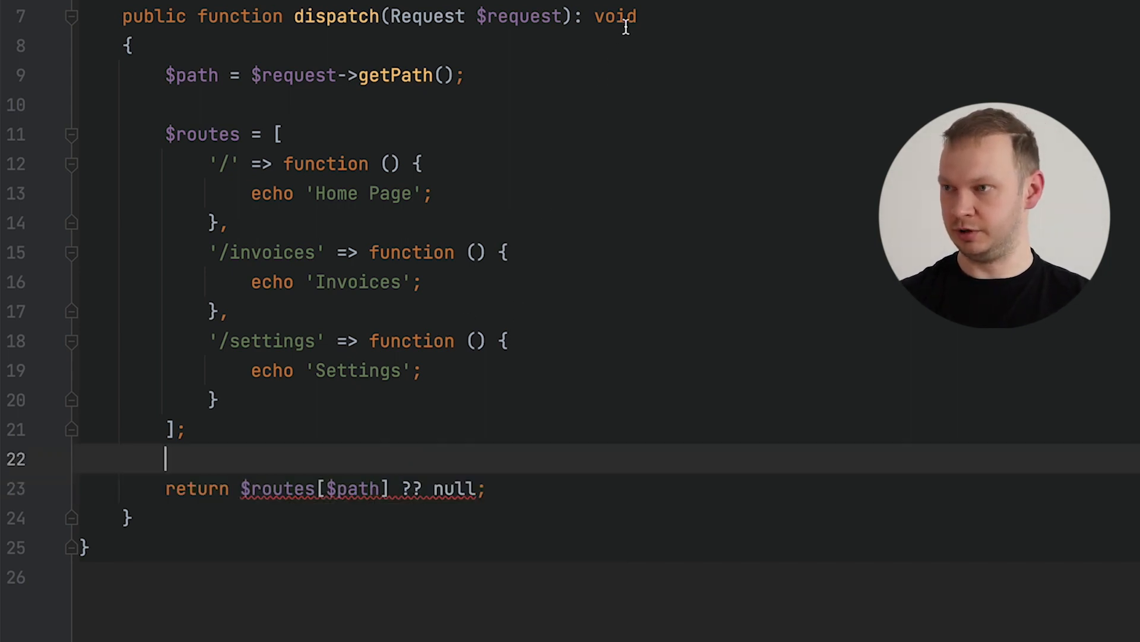
pyautogui.write('mixe')
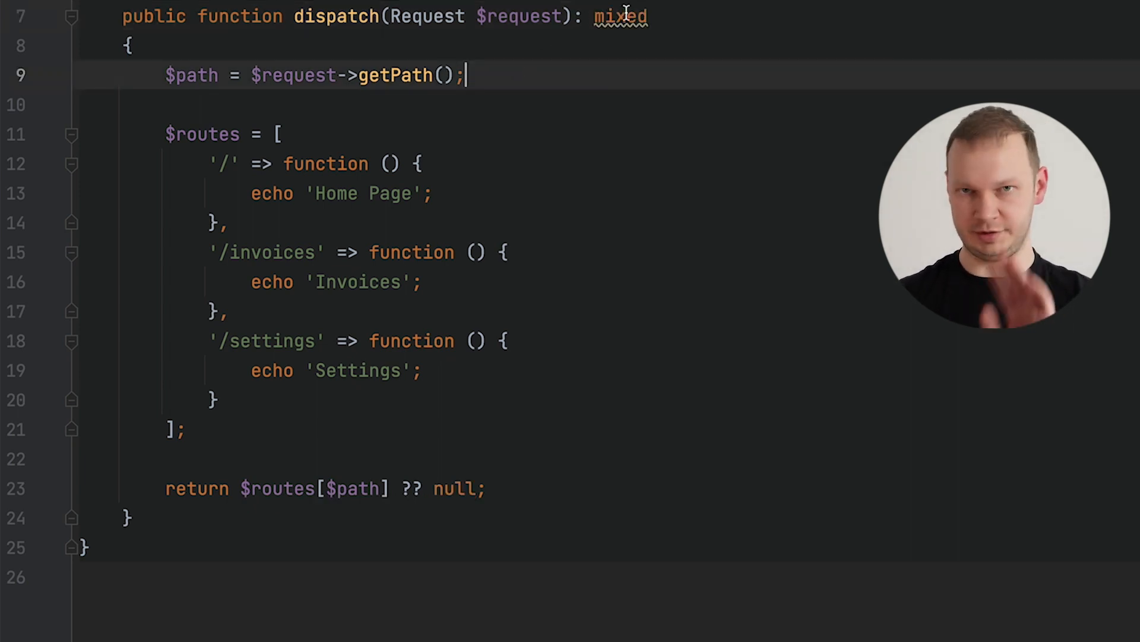
pyautogui.doubleClick(619, 16)
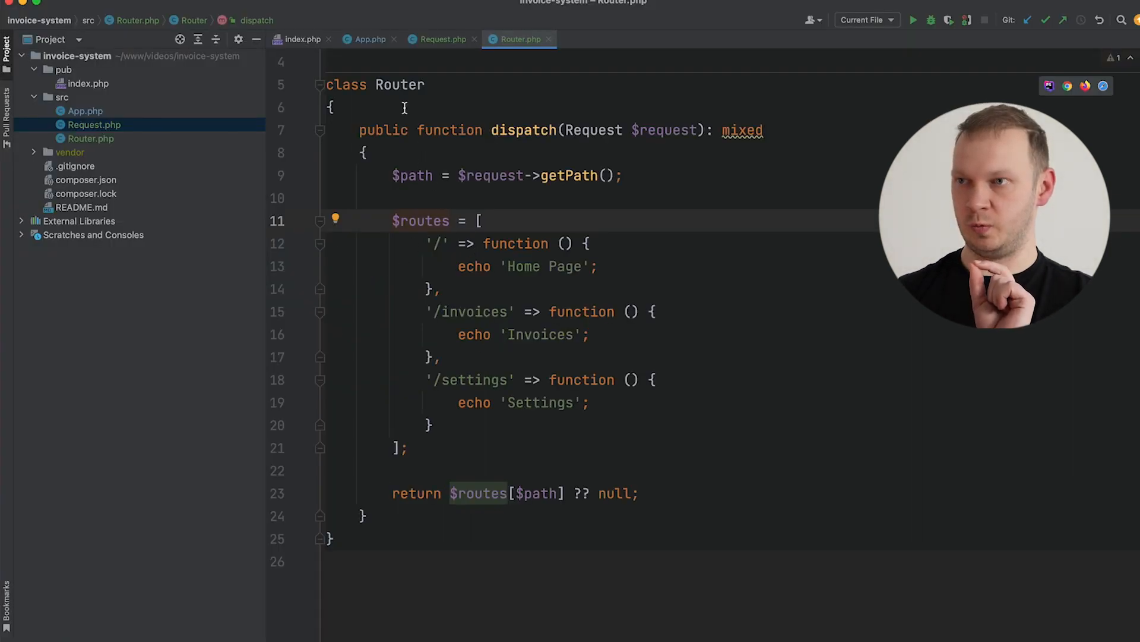
# In App.php, store $router->dispatch($request) in $handler and call $handler().
pyautogui.click(368, 38)
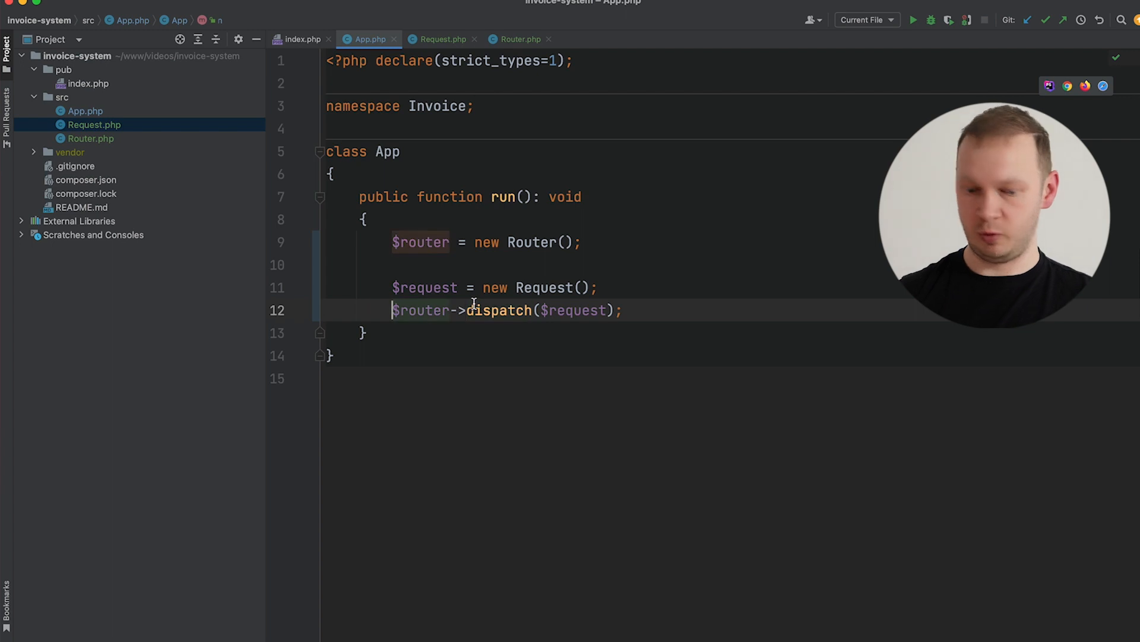
pyautogui.write('$handler =')
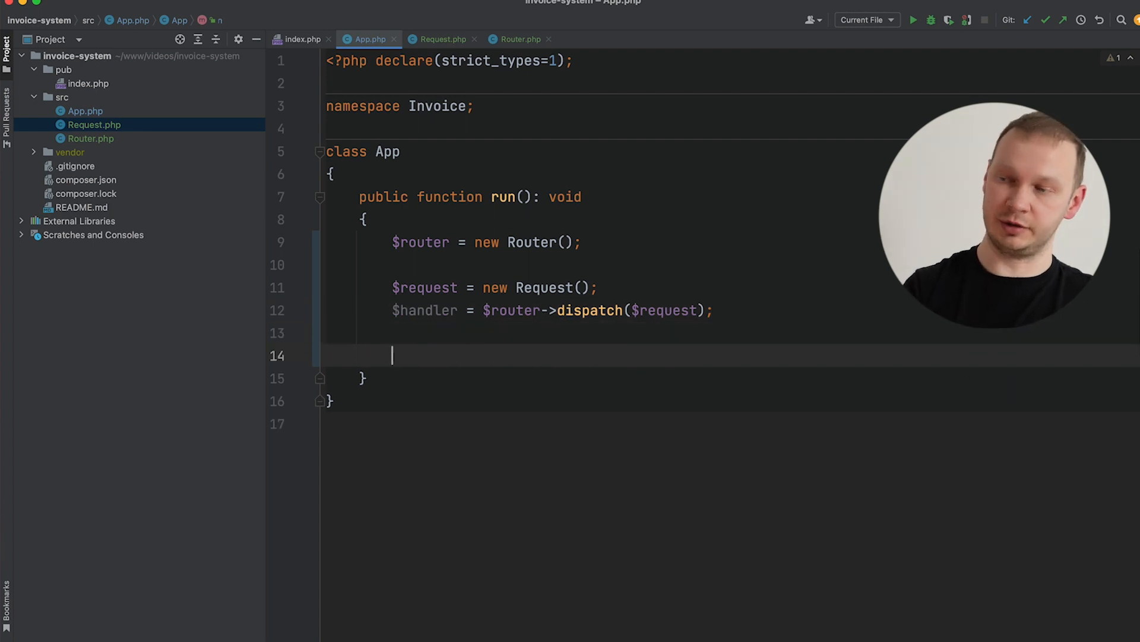
pyautogui.write('$')
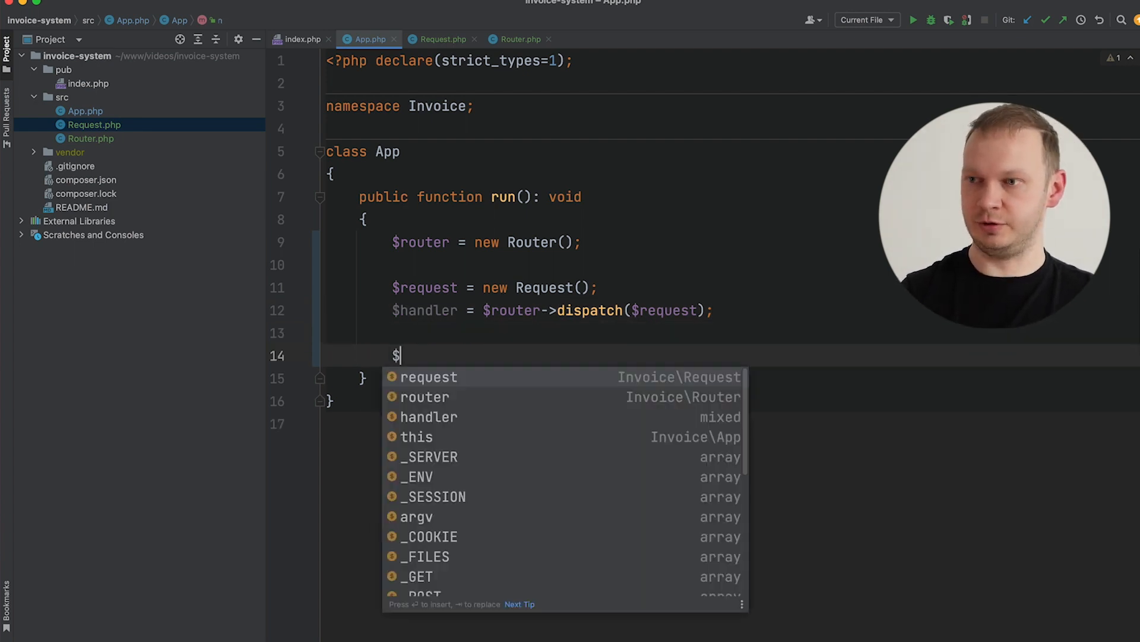
pyautogui.write('handler();')
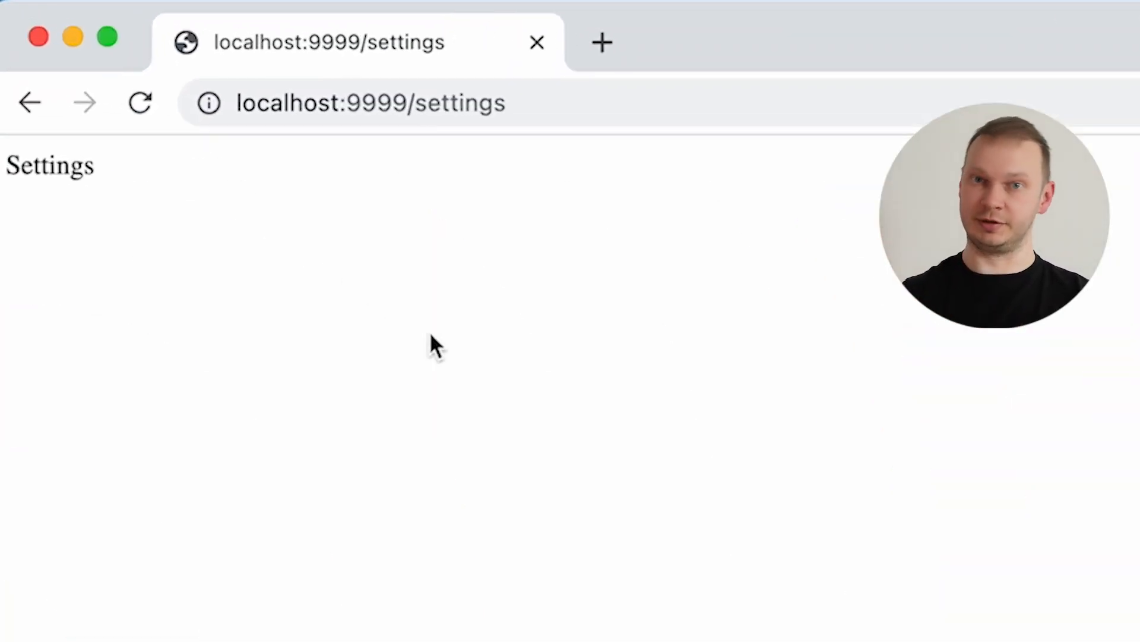
# Load /settings, /invoices and the root in the browser, then try /qwkjehqkwe.
pyautogui.doubleClick(460, 103)
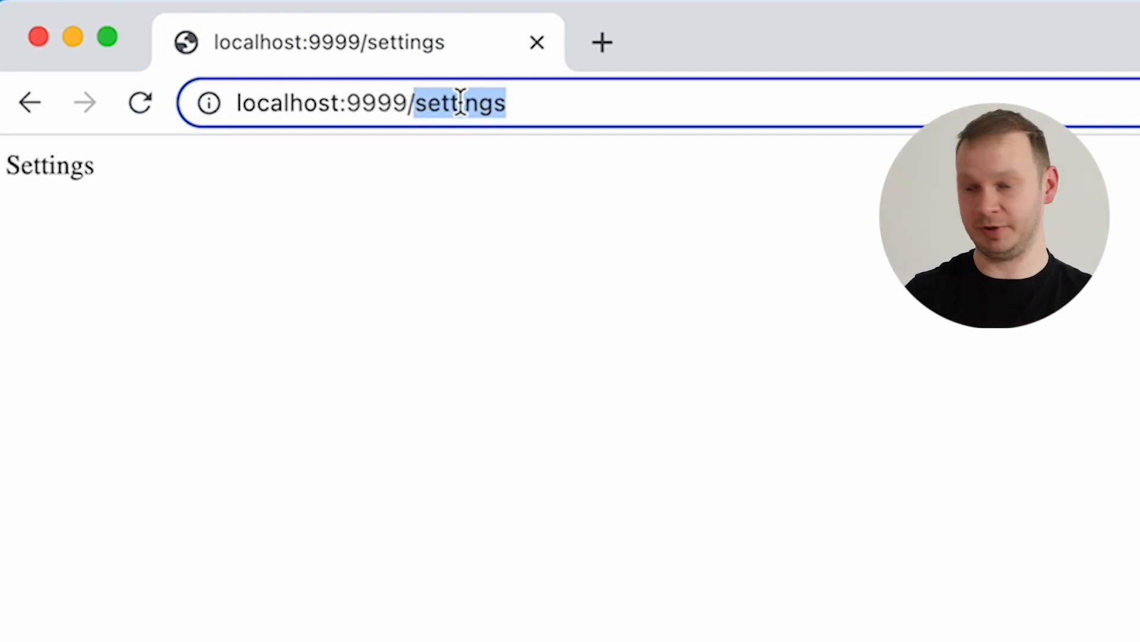
pyautogui.write('invoices')
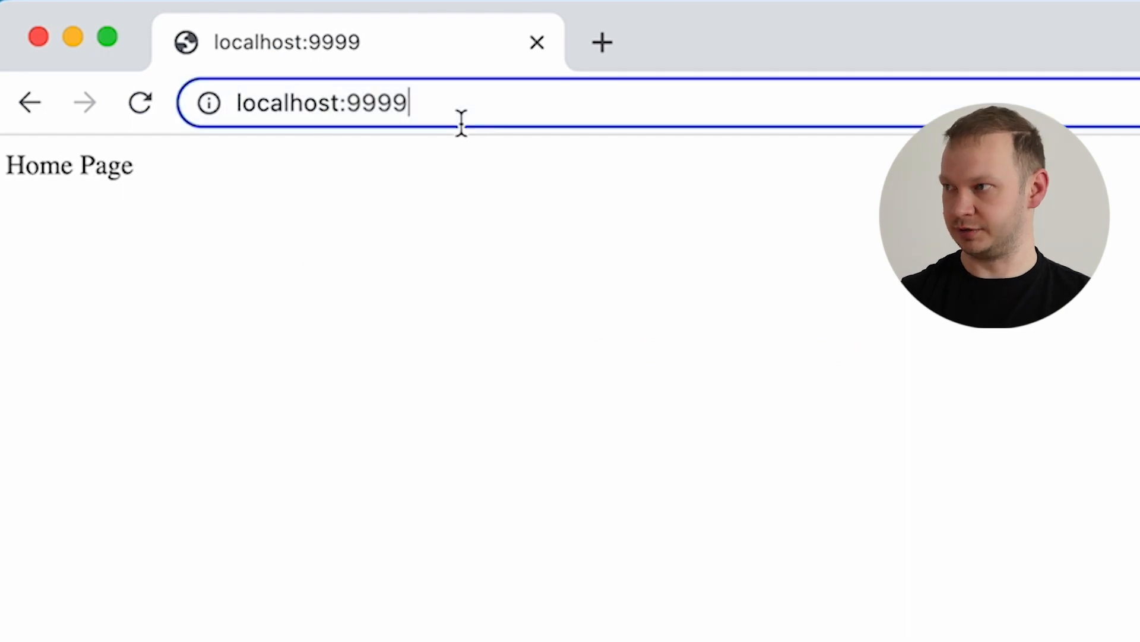
pyautogui.moveTo(633, 107)
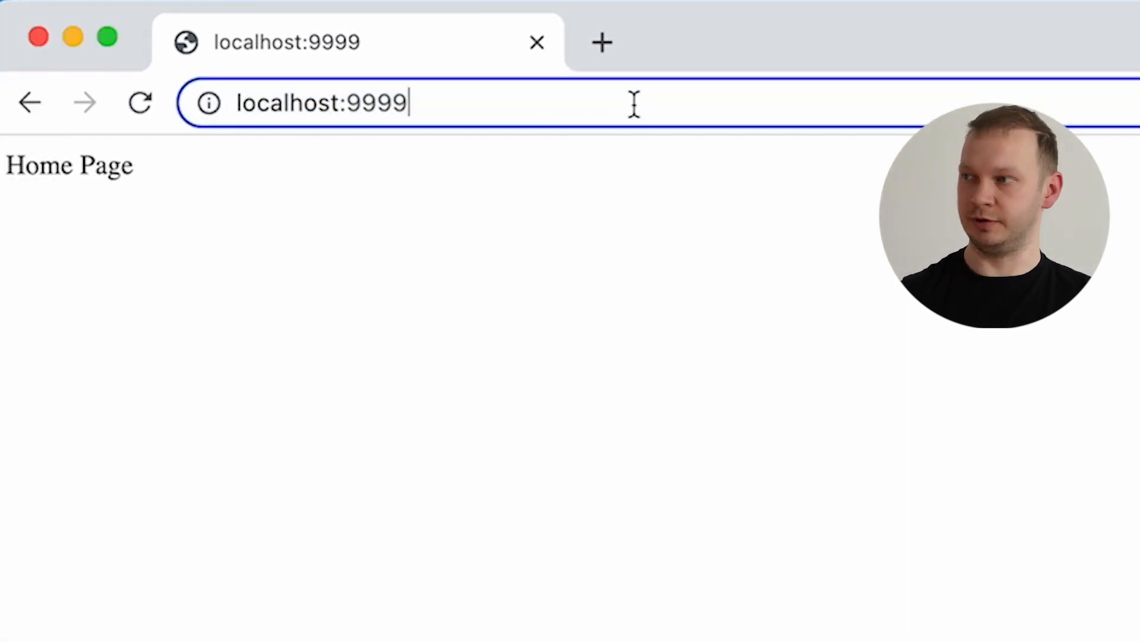
pyautogui.write('/qwkjehqkwe')
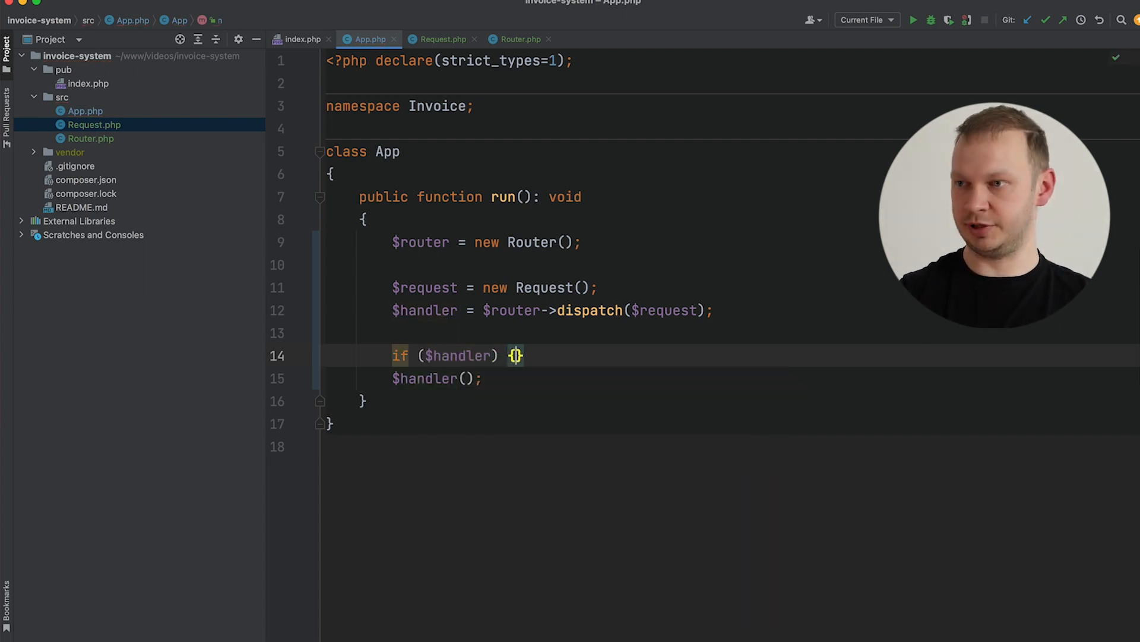
# Wrap the $handler() call inside an if ($handler) block in App's run method.
pyautogui.press('Enter')
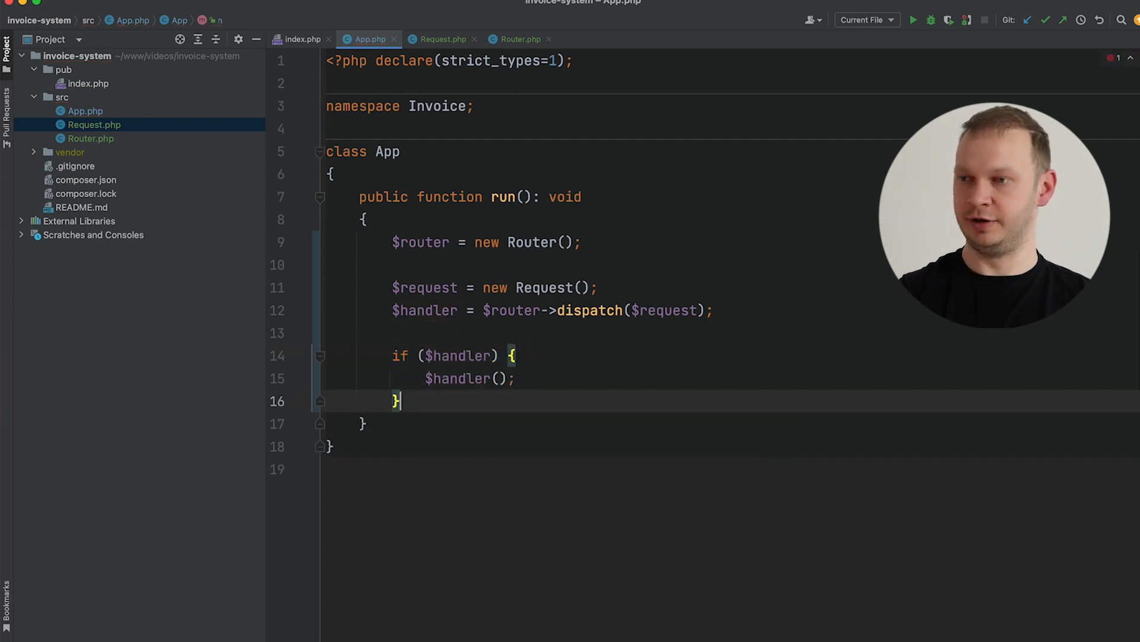